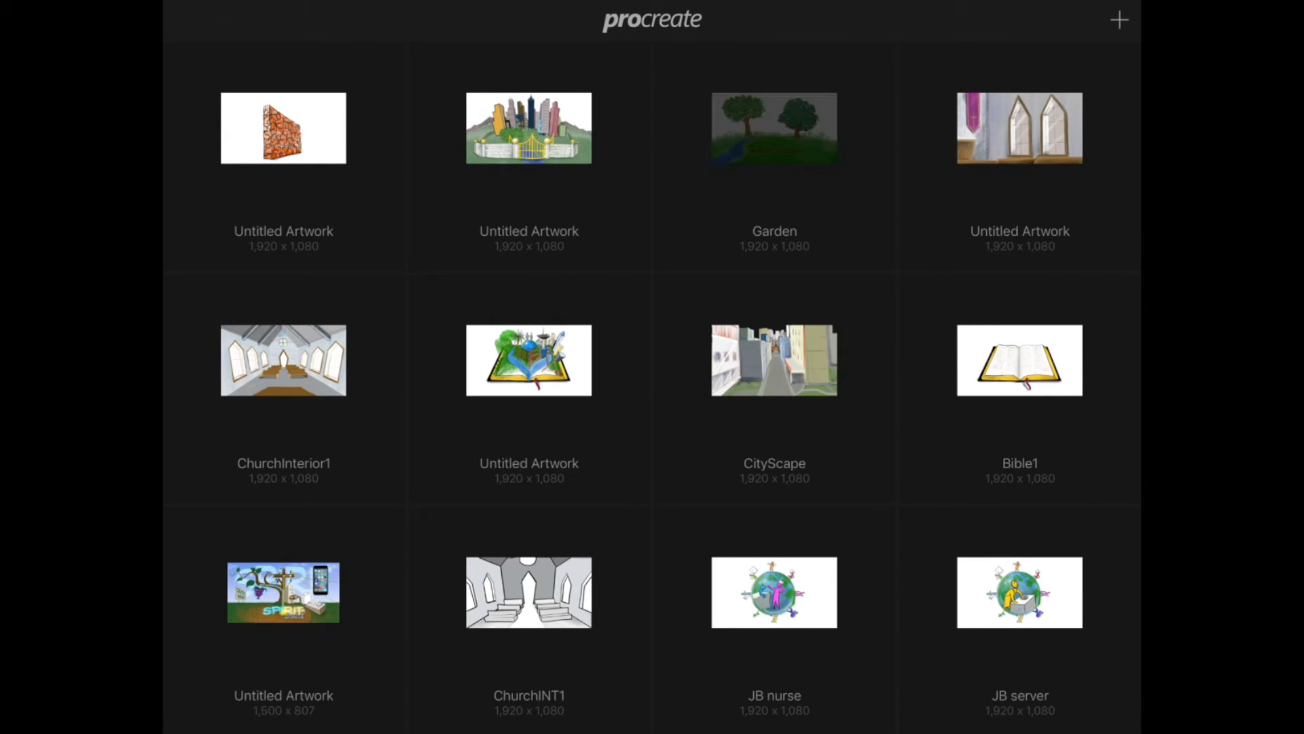
Open the Garden artwork and hide its faint background foliage layer
{"action": "left_click", "coordinate": [774, 128]}
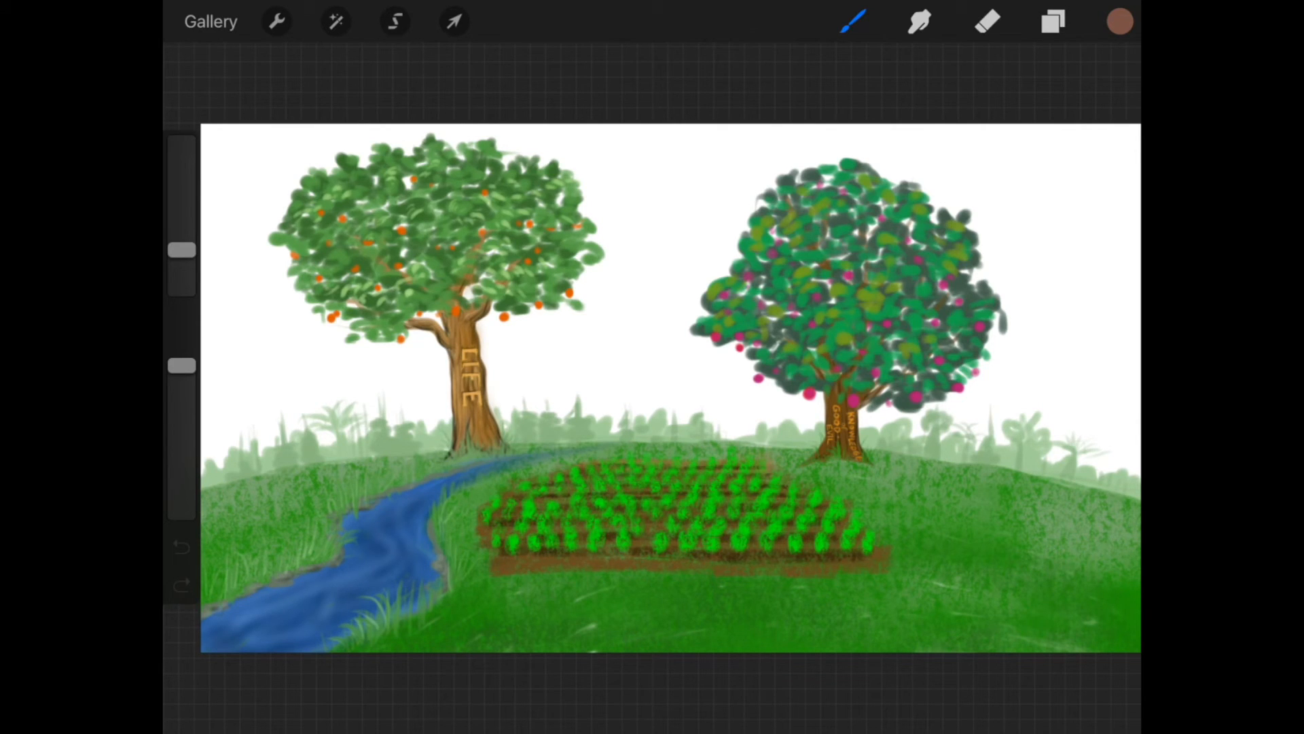
{"action": "left_click", "coordinate": [1052, 21]}
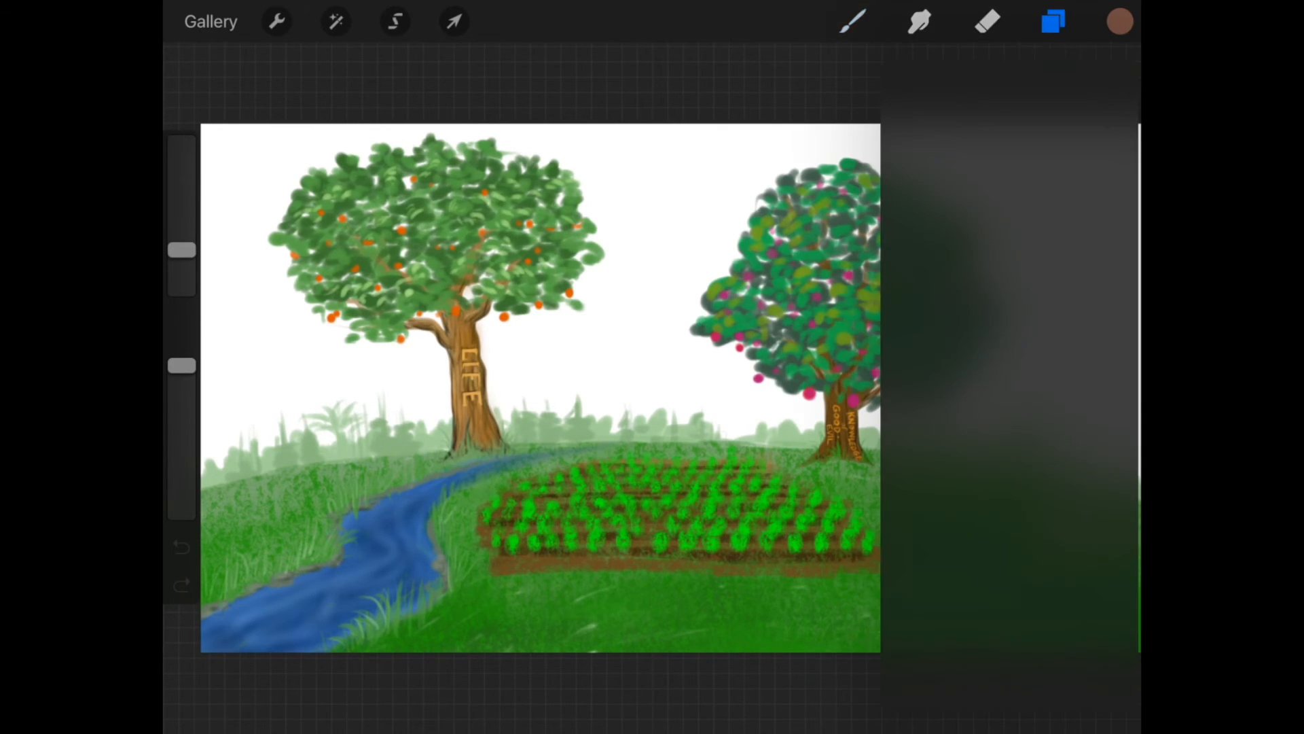
{"action": "left_click", "coordinate": [1052, 21]}
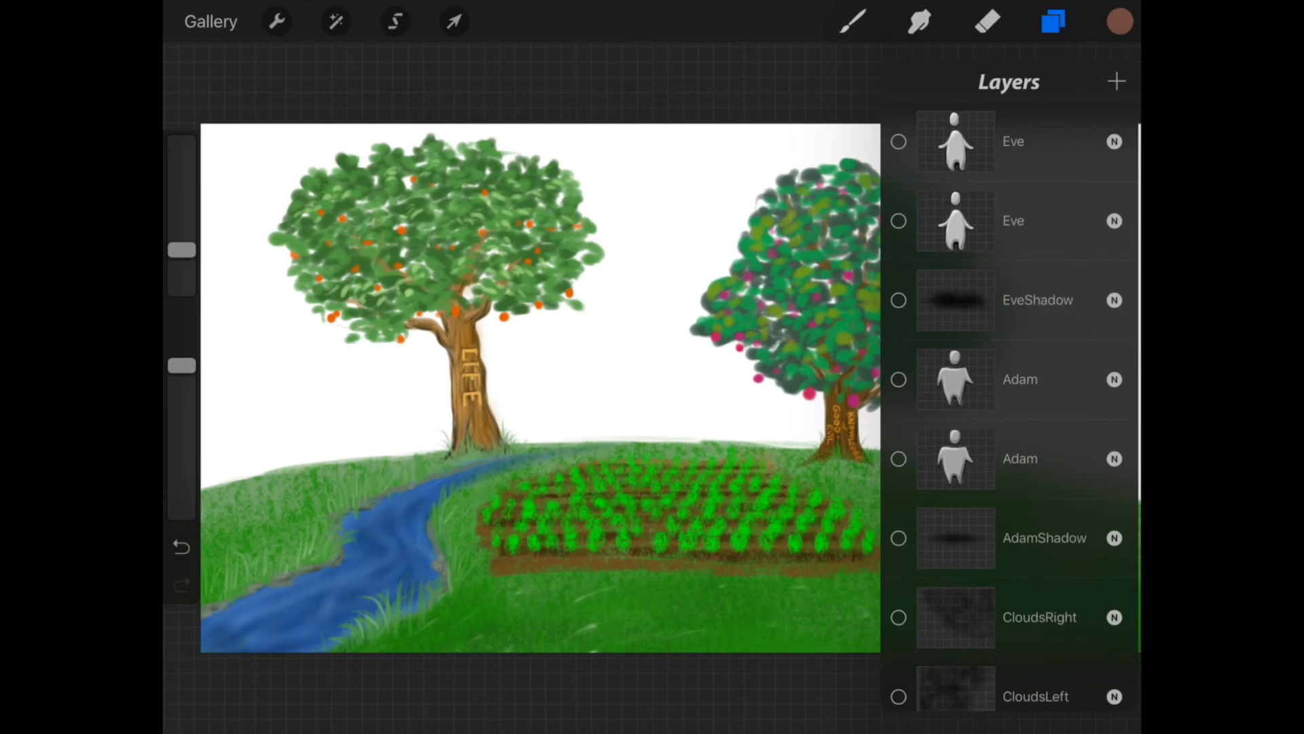
{"action": "left_click", "coordinate": [1052, 21]}
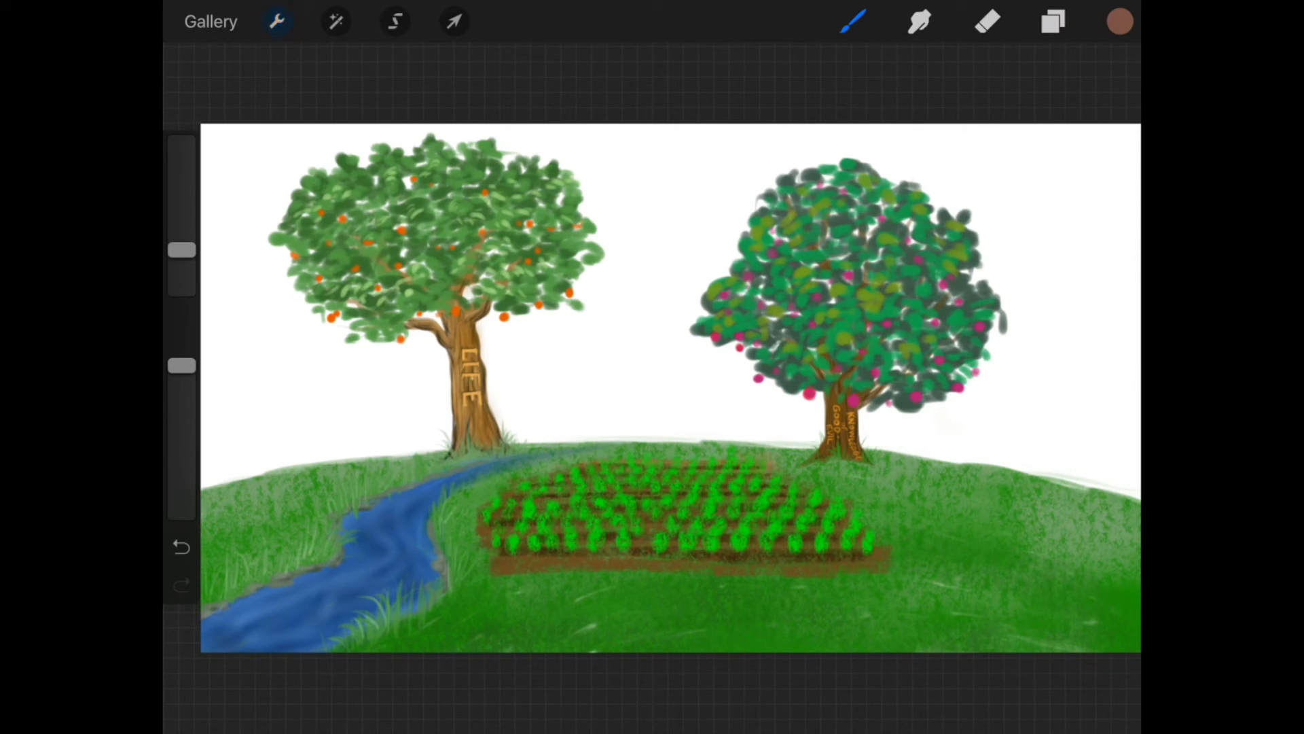
Bring up the Share options for Garden from the Actions menu
{"action": "left_click", "coordinate": [277, 21]}
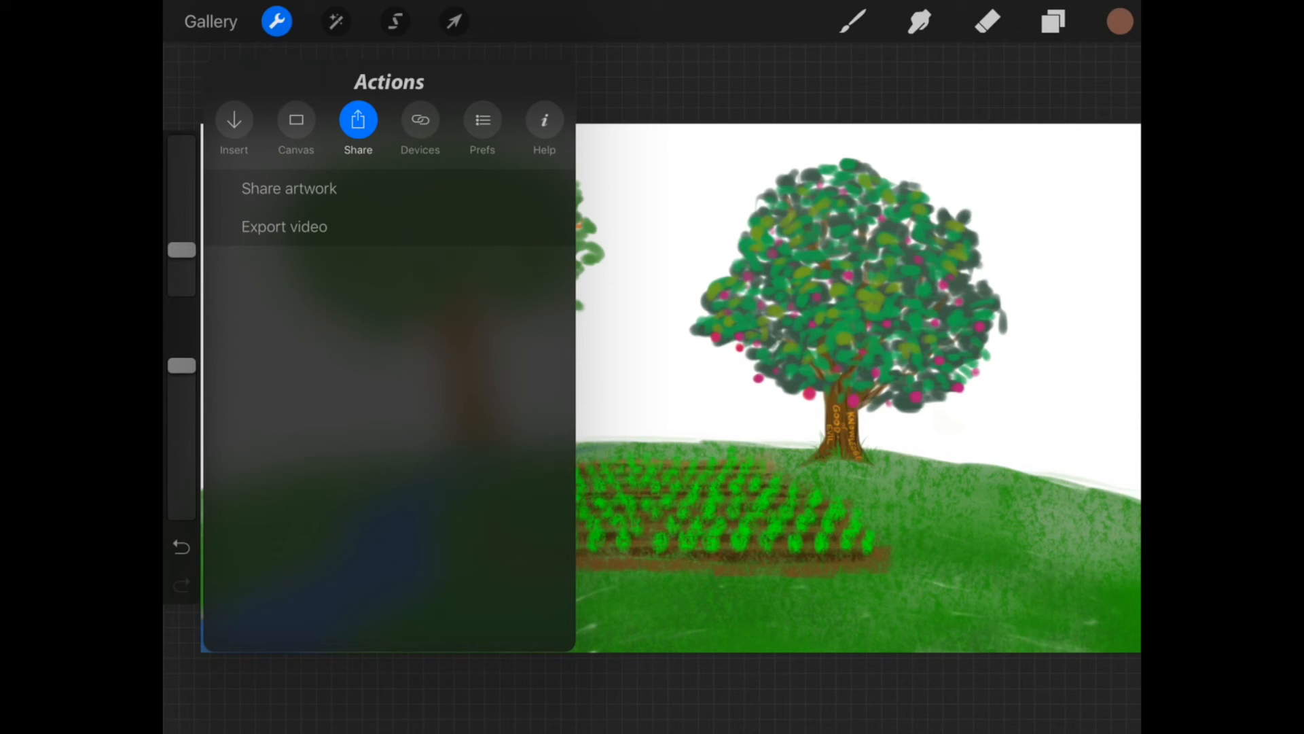
{"action": "left_click", "coordinate": [284, 226]}
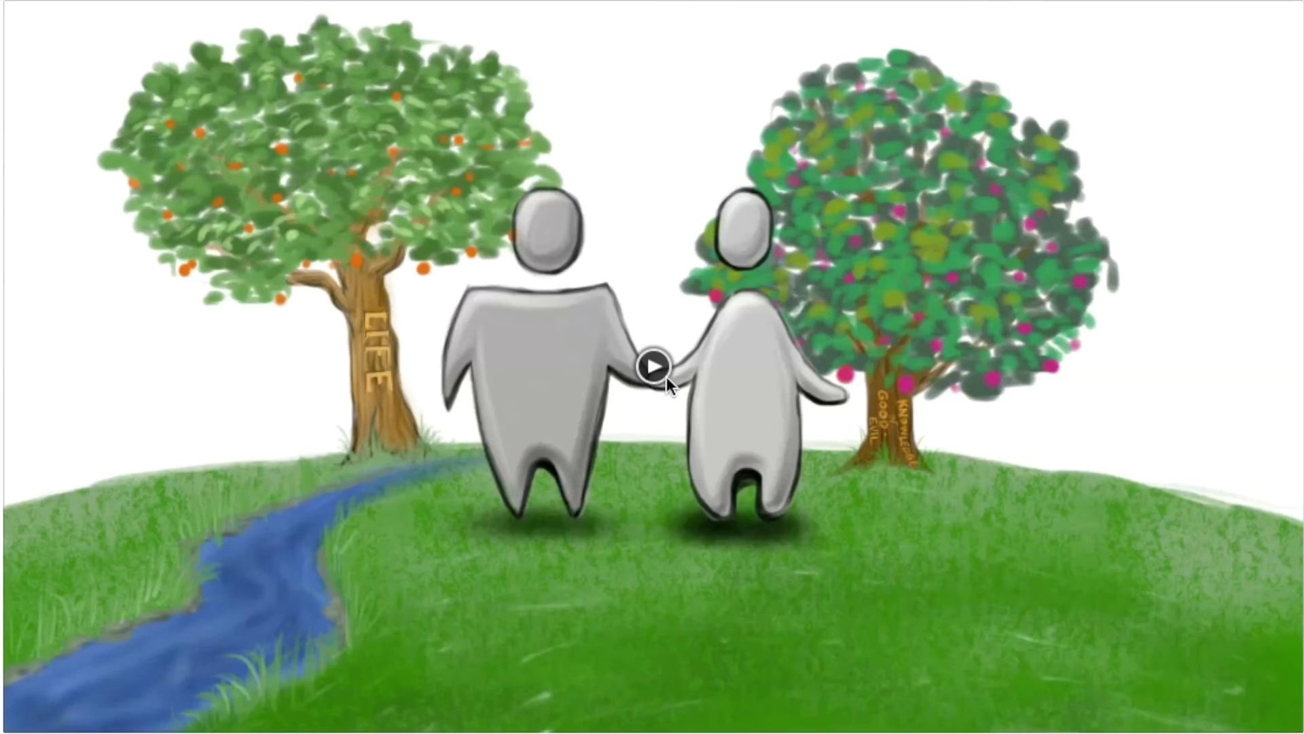
Watch the exported garden video in QuickTime Player, then close it
{"action": "left_click", "coordinate": [653, 365]}
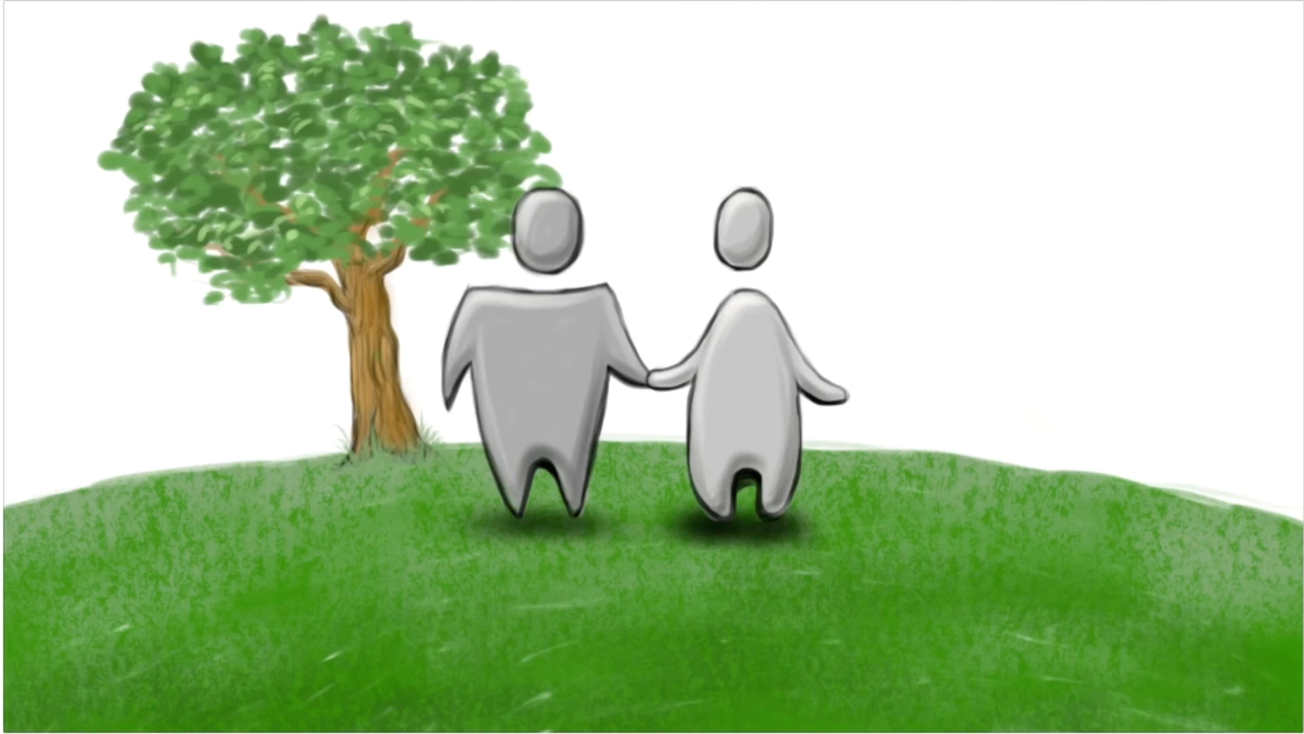
{"action": "left_click", "coordinate": [654, 365]}
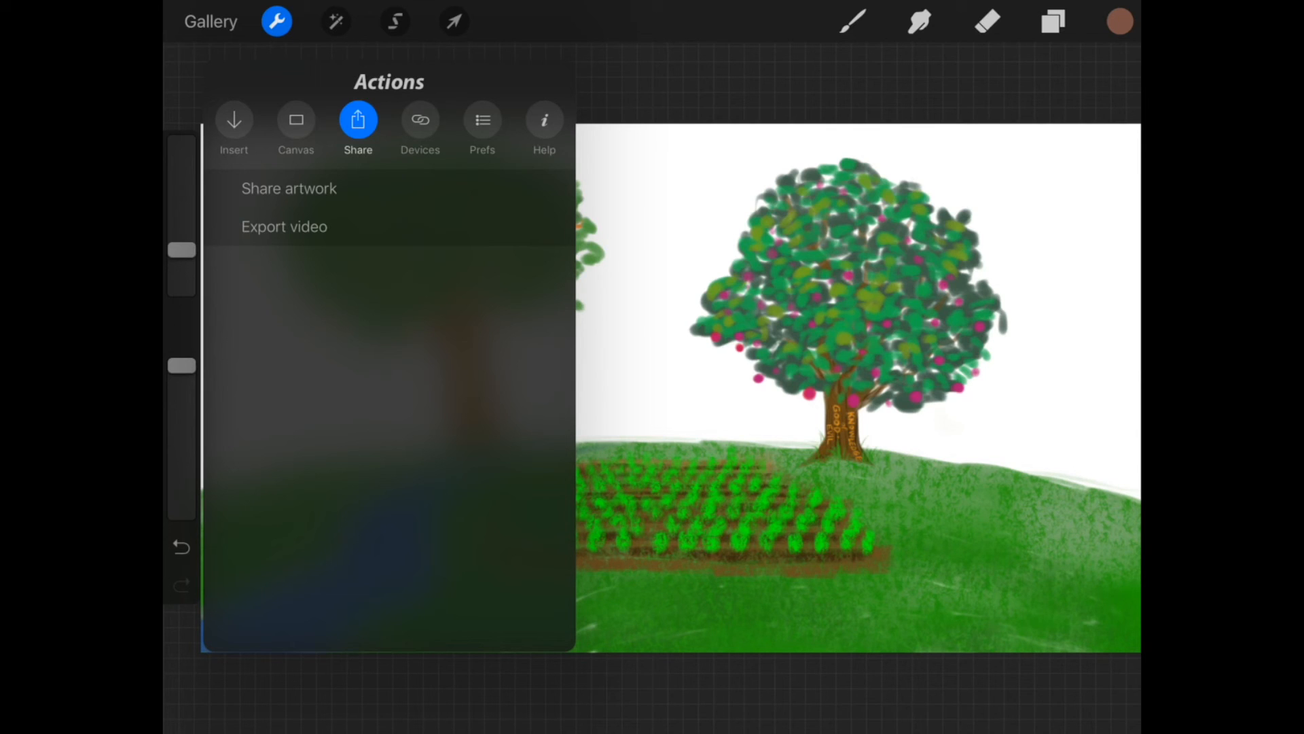
Export Garden as a PSD to Dropbox, replacing the existing Garden.psd
{"action": "left_click", "coordinate": [289, 188]}
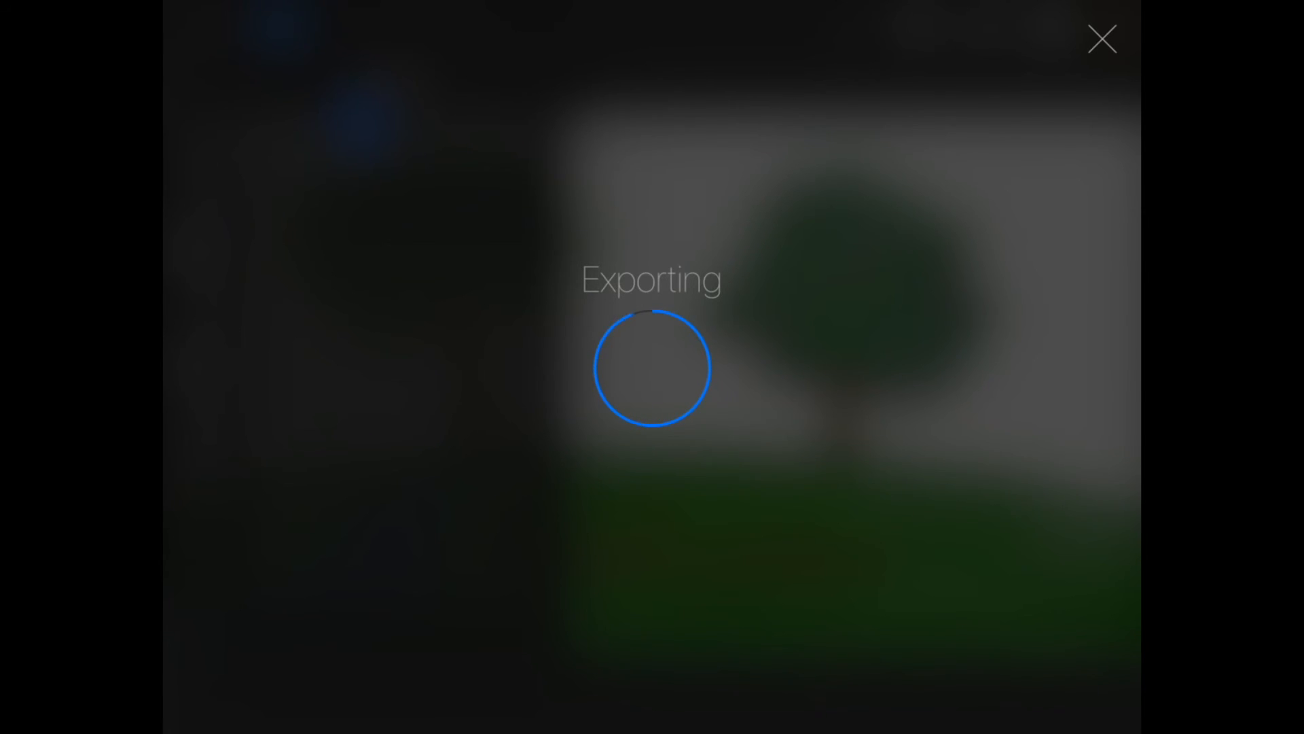
{"action": "left_click", "coordinate": [1102, 39]}
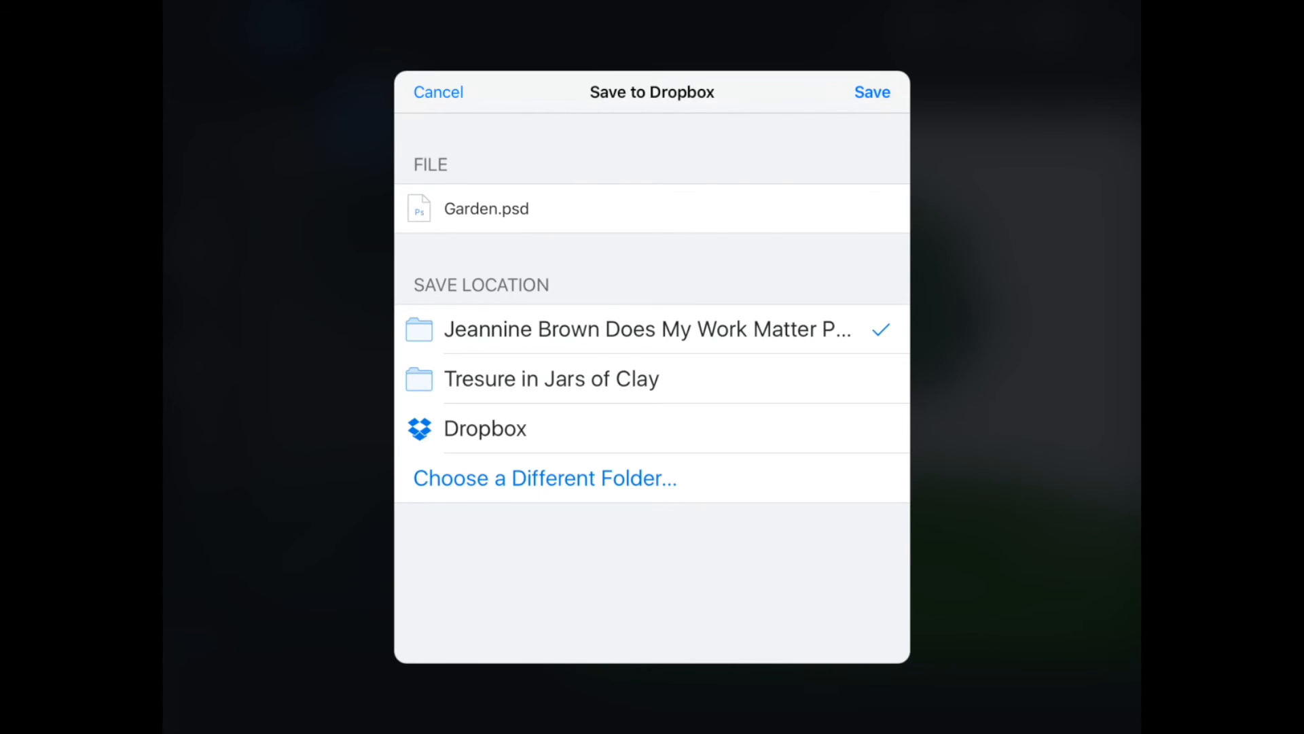
{"action": "left_click", "coordinate": [486, 208]}
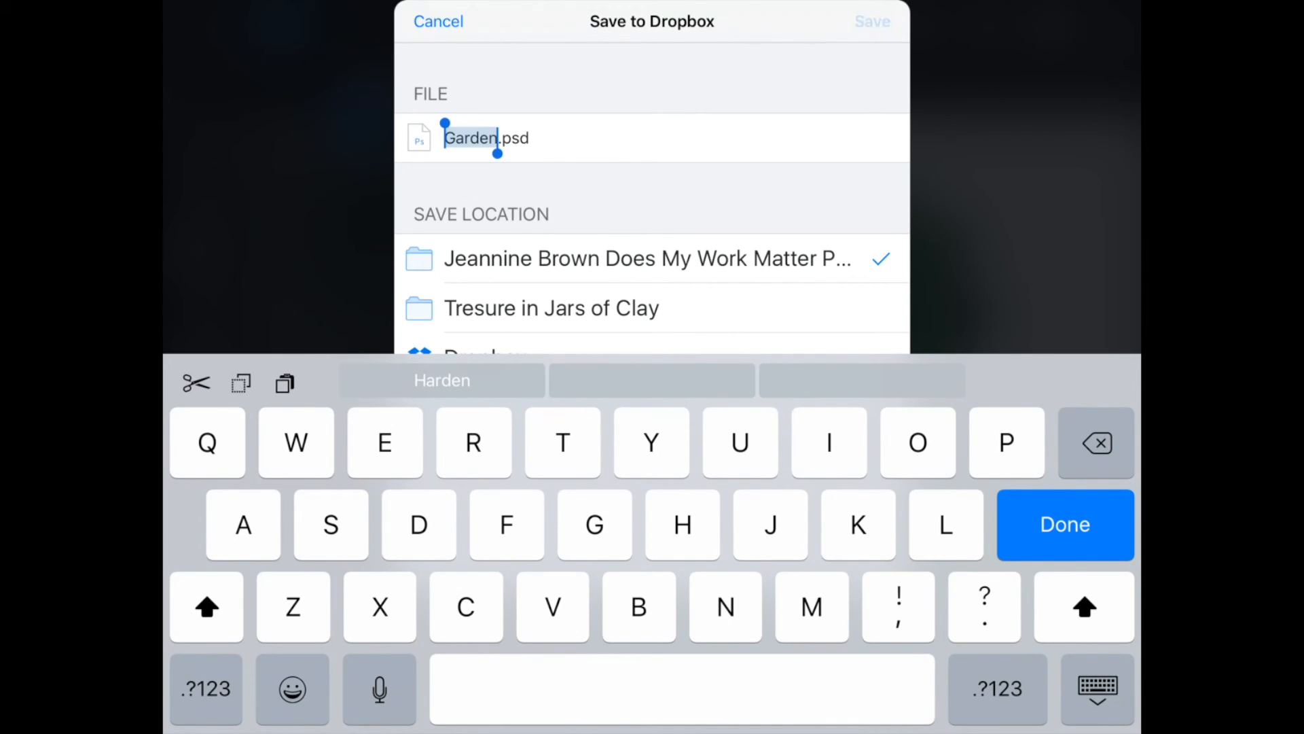
{"action": "left_click", "coordinate": [871, 22]}
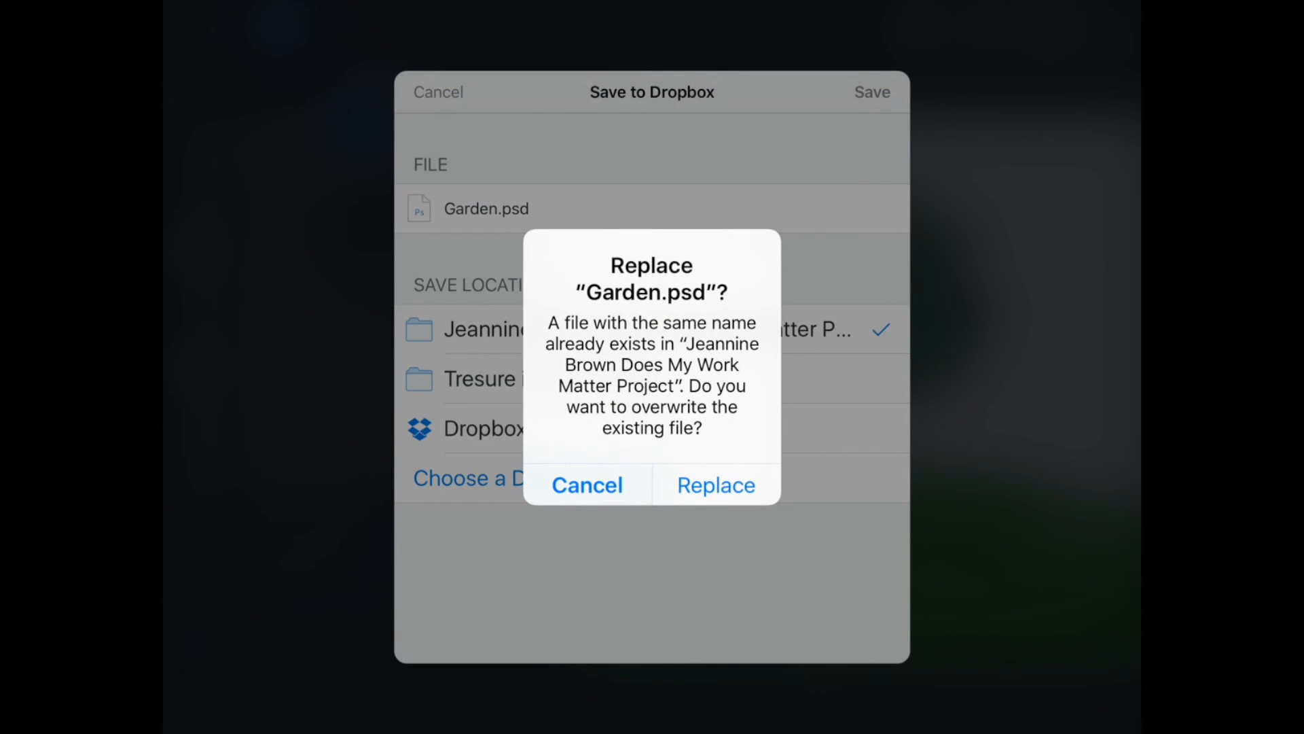
{"action": "left_click", "coordinate": [587, 485]}
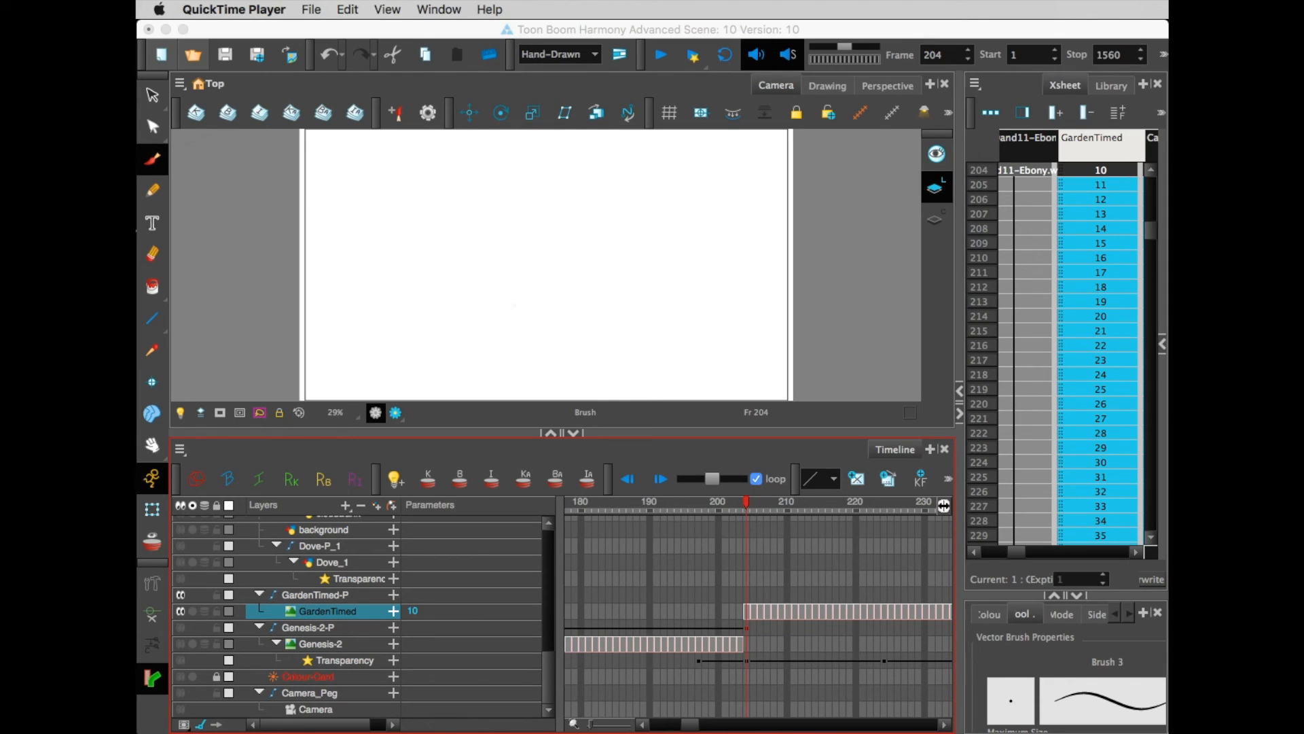
{"action": "mouse_move", "coordinate": [497, 204]}
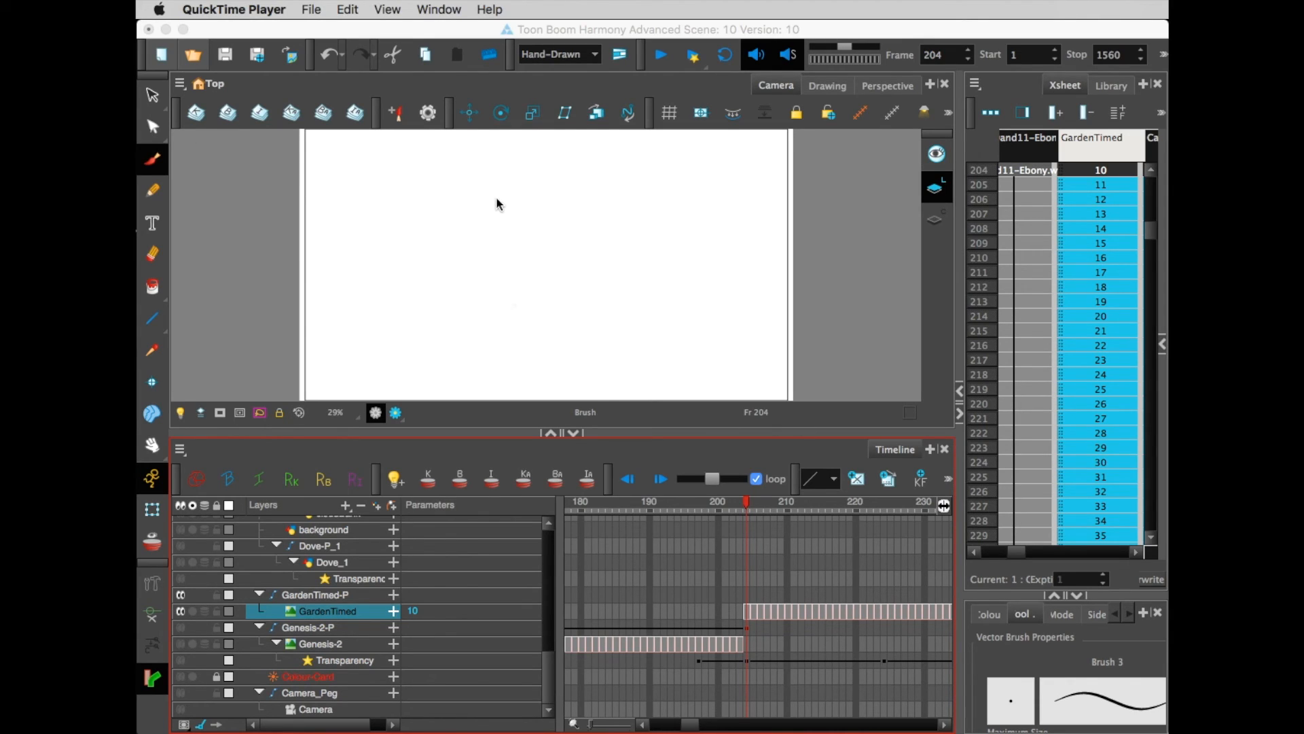
{"action": "mouse_move", "coordinate": [394, 185]}
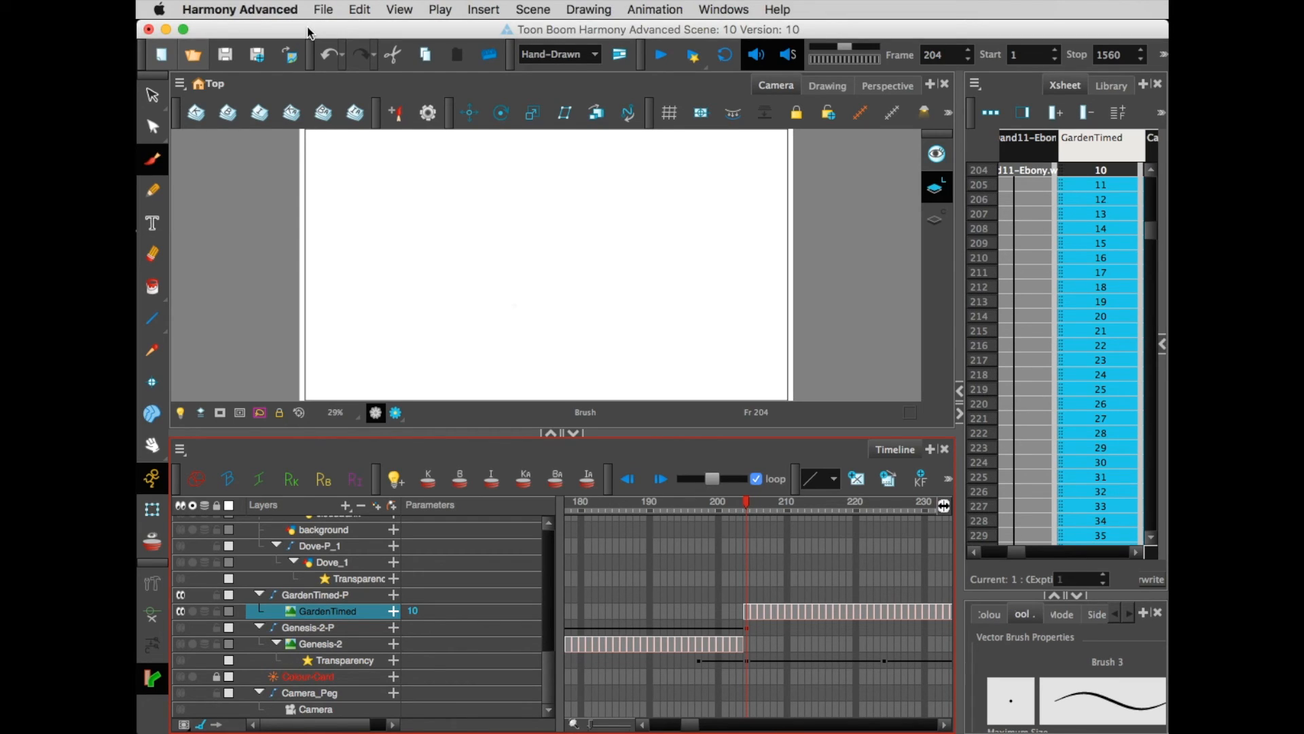
{"action": "left_click", "coordinate": [323, 8]}
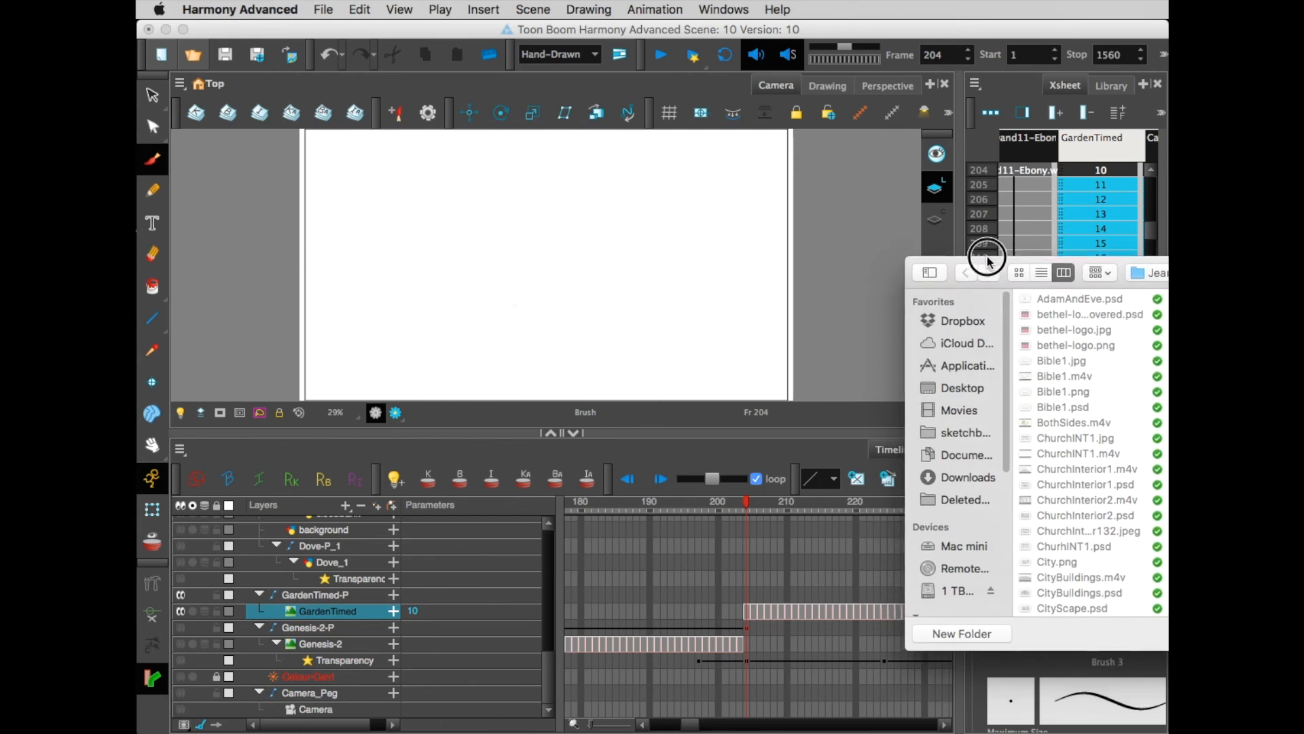
{"action": "left_click", "coordinate": [963, 320]}
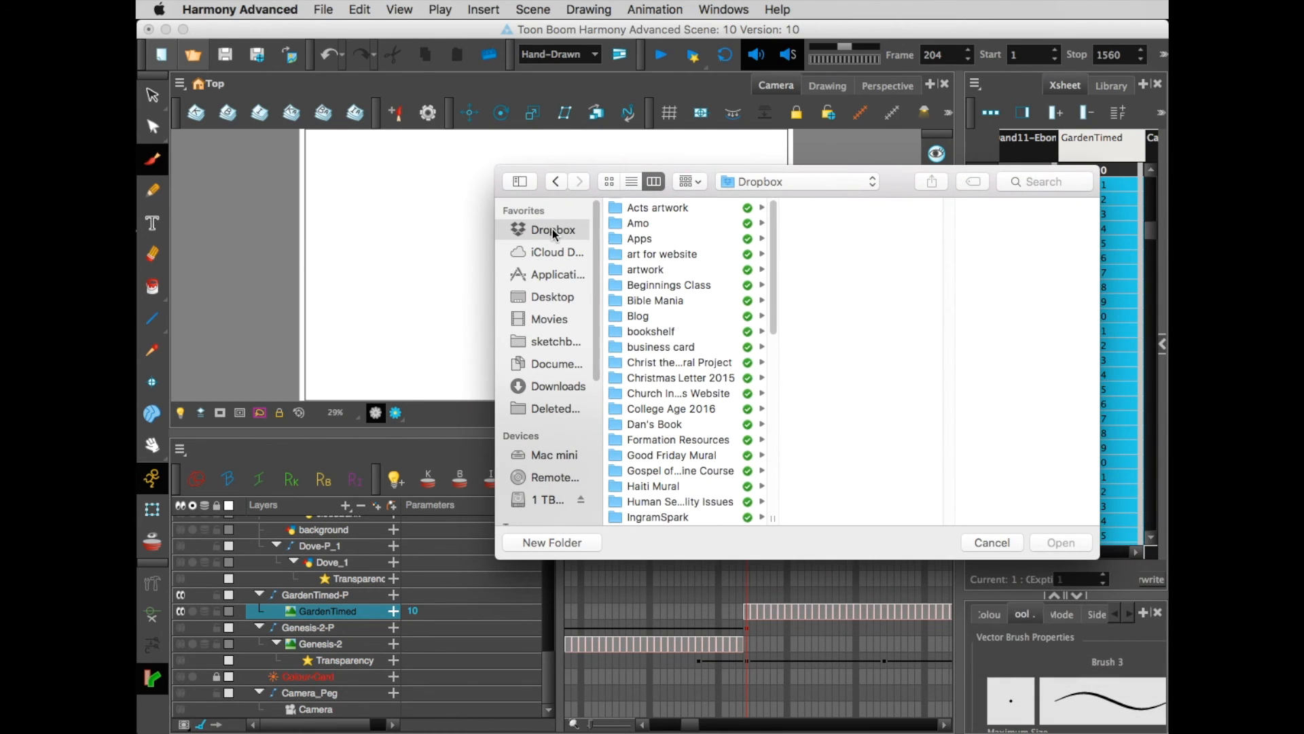
{"action": "scroll", "scroll_direction": "down", "scroll_amount": 3}
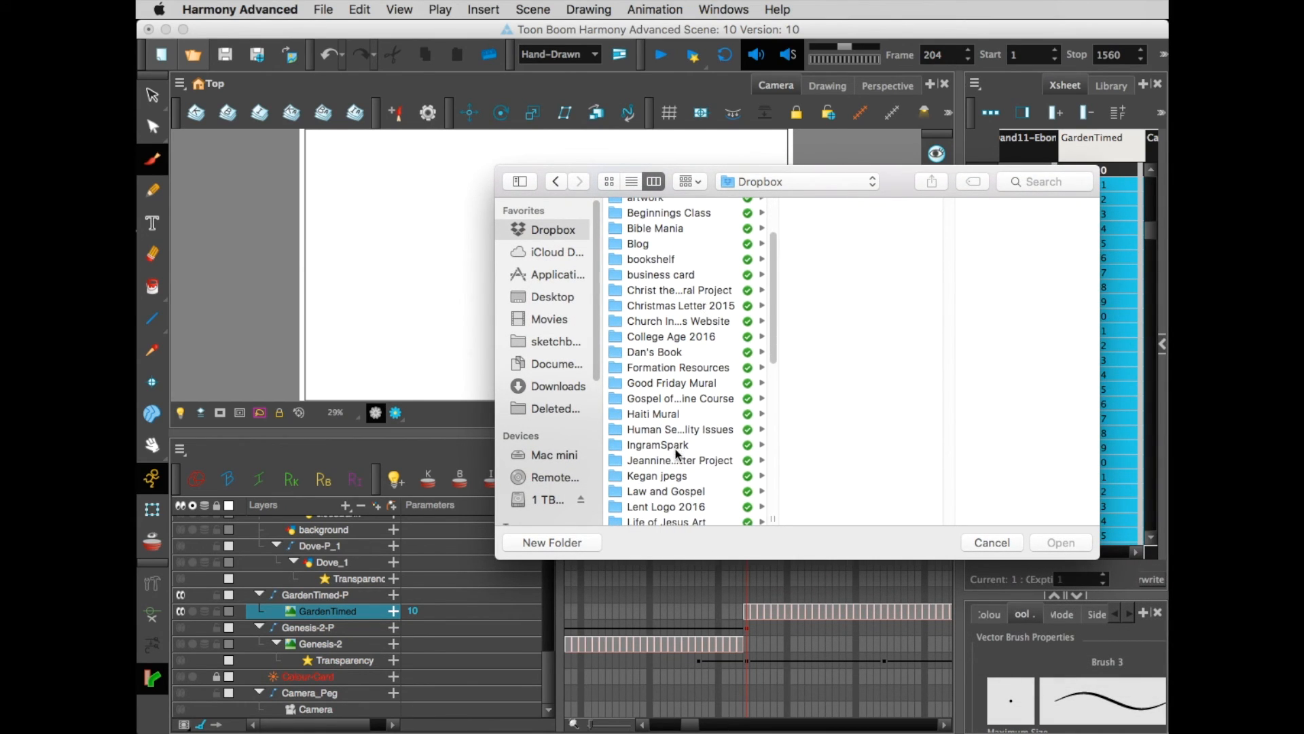
{"action": "left_click", "coordinate": [679, 460]}
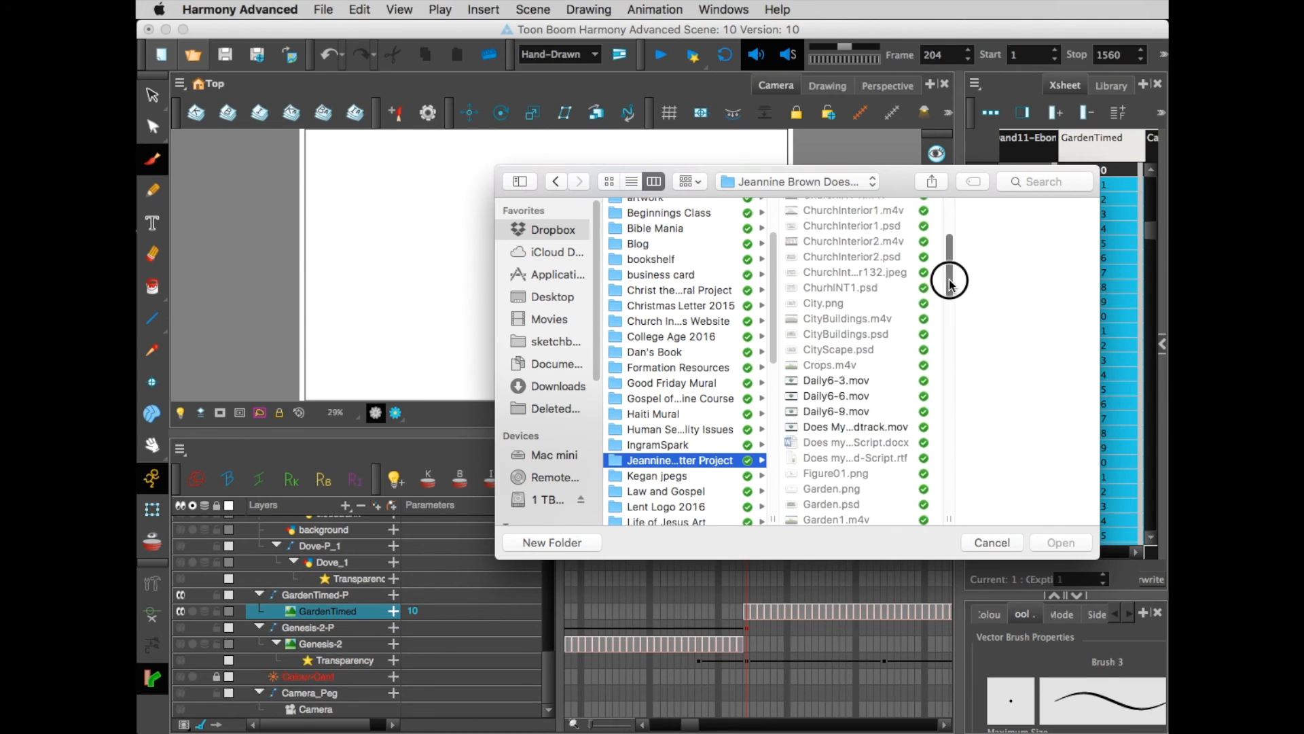
{"action": "left_click", "coordinate": [801, 366]}
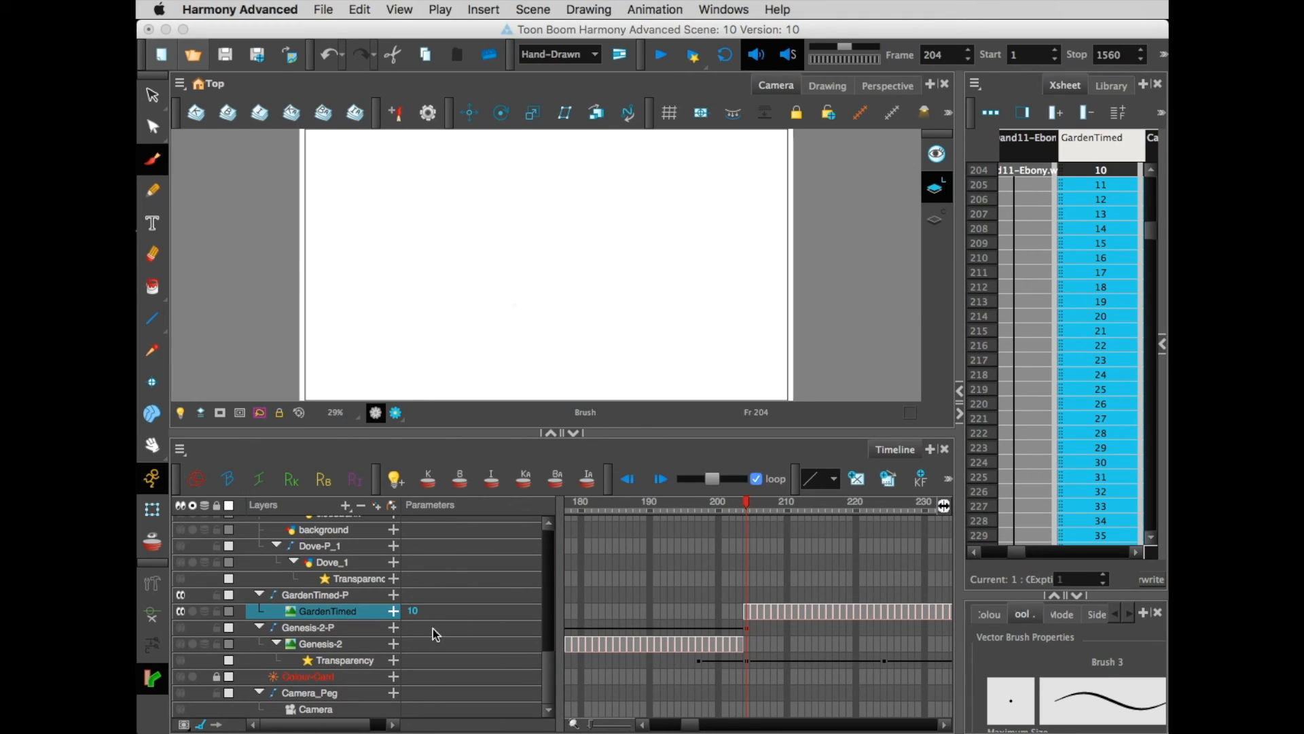
{"action": "mouse_move", "coordinate": [325, 614]}
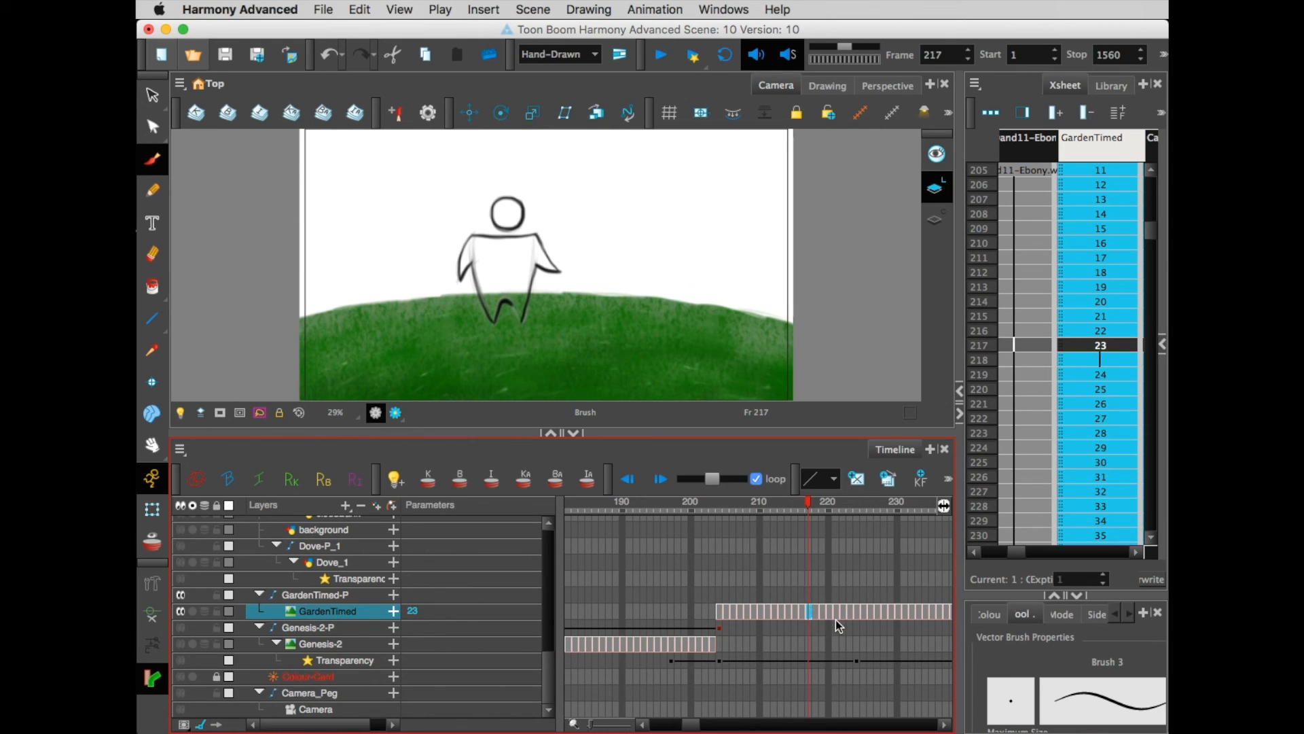
Rewind to an earlier frame and play the timelapse forward, stopping near frame 488
{"action": "left_click", "coordinate": [807, 504]}
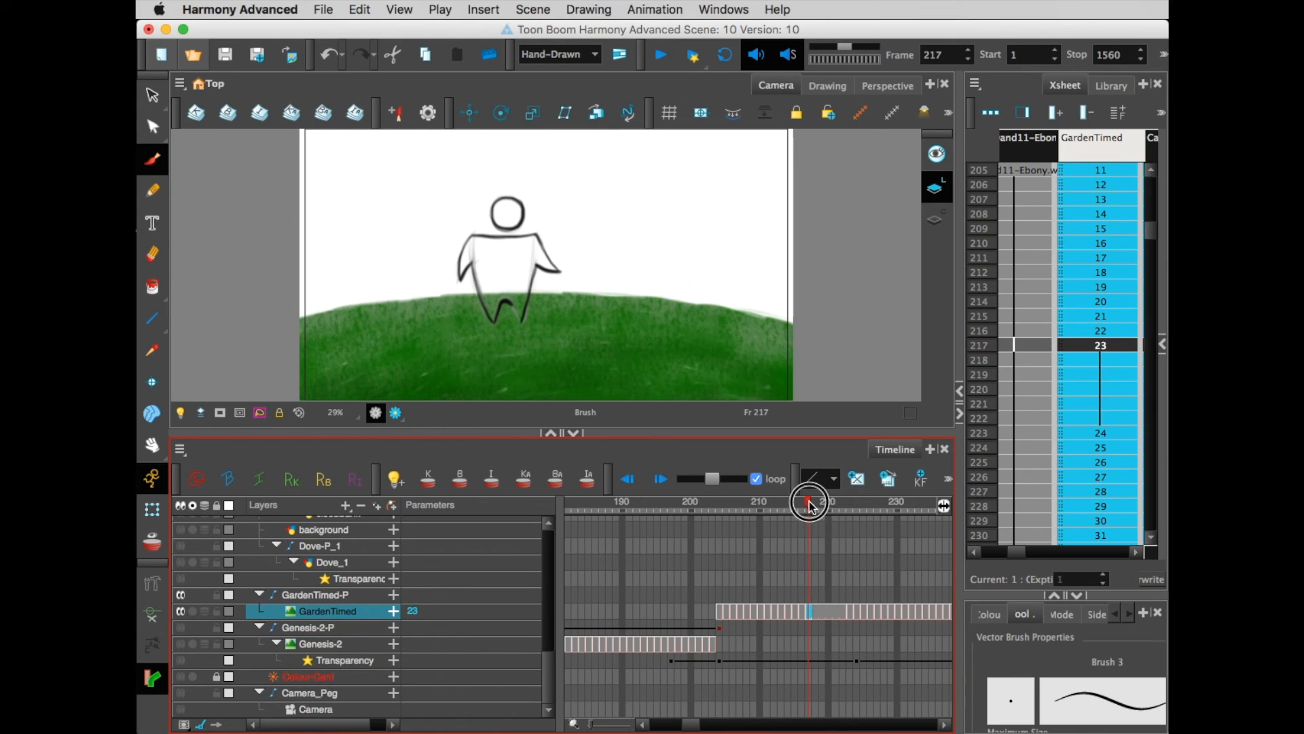
{"action": "left_click", "coordinate": [811, 507]}
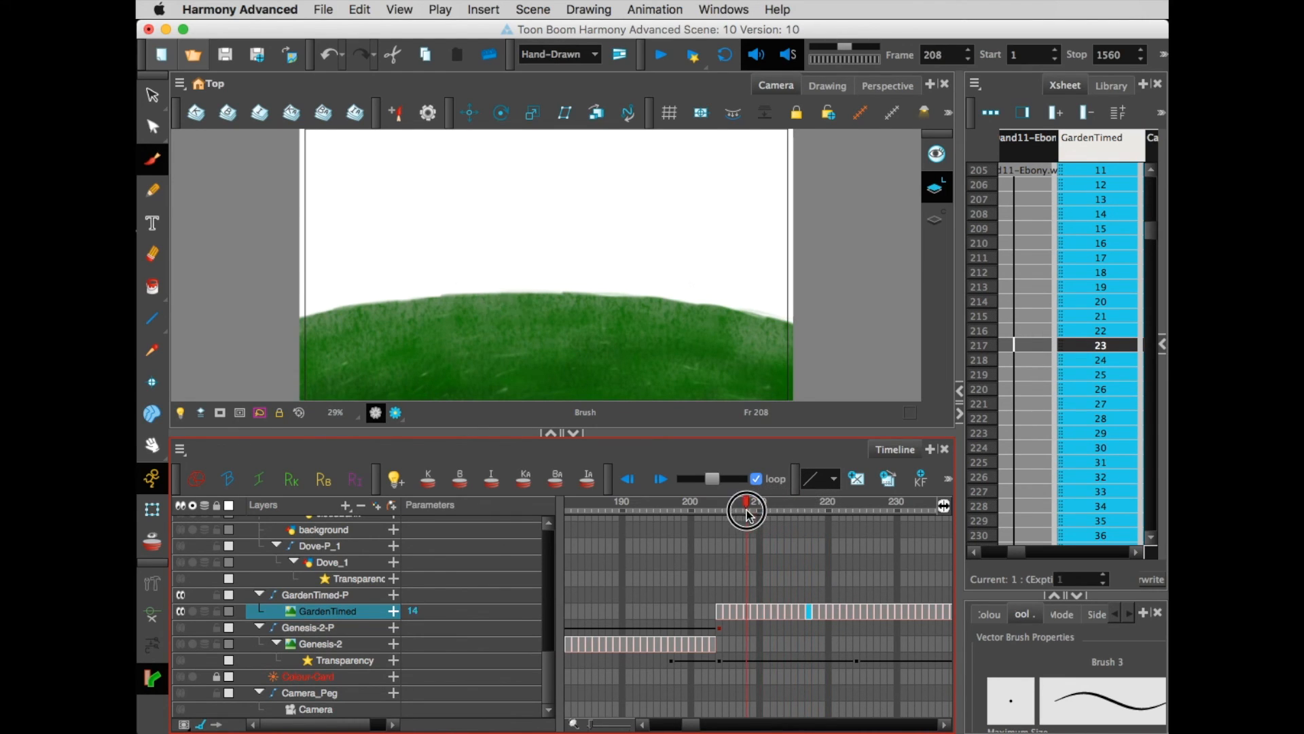
{"action": "left_click", "coordinate": [661, 56]}
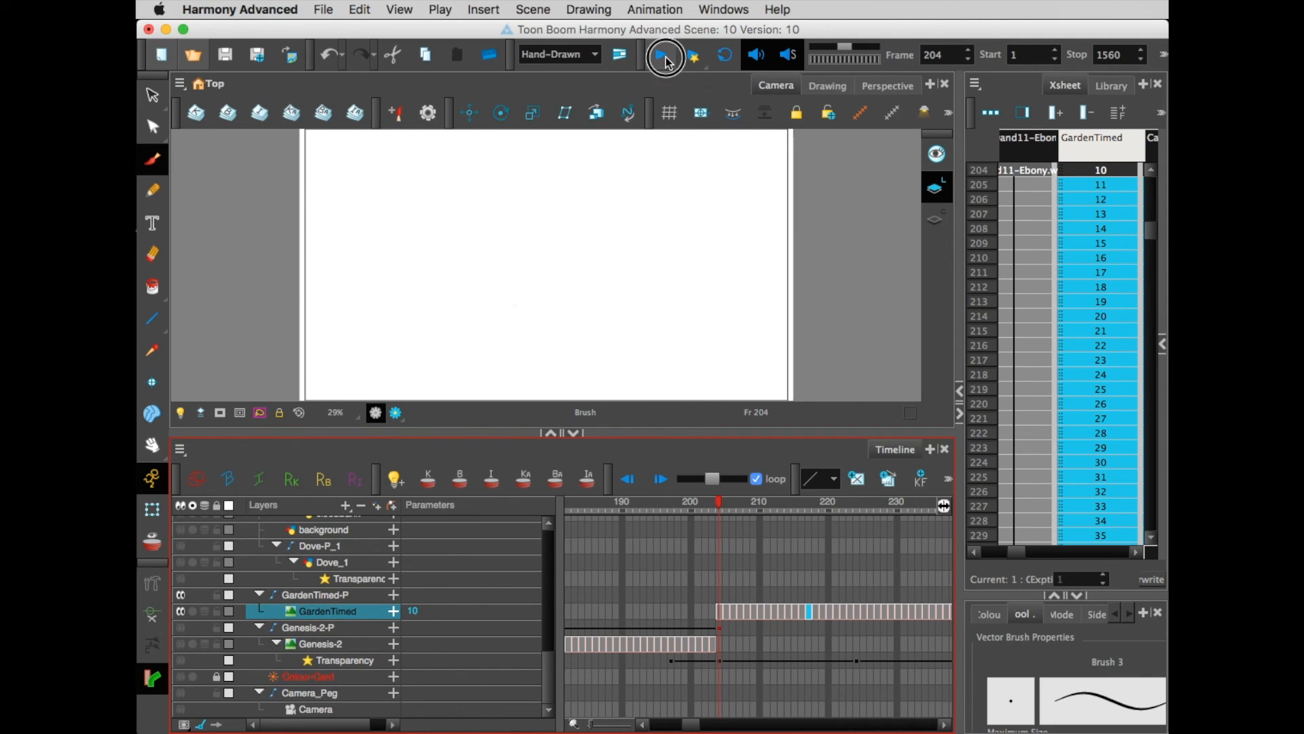
{"action": "left_click", "coordinate": [664, 55]}
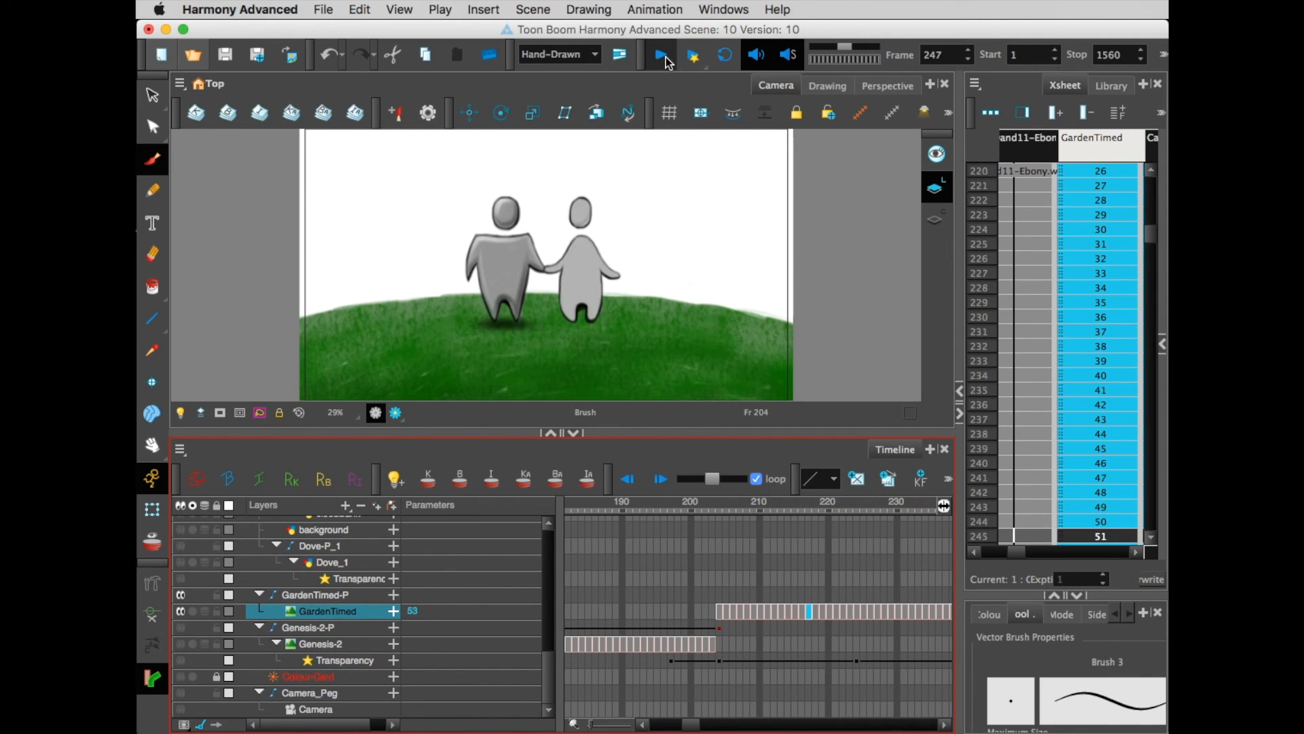
{"action": "left_click", "coordinate": [662, 55]}
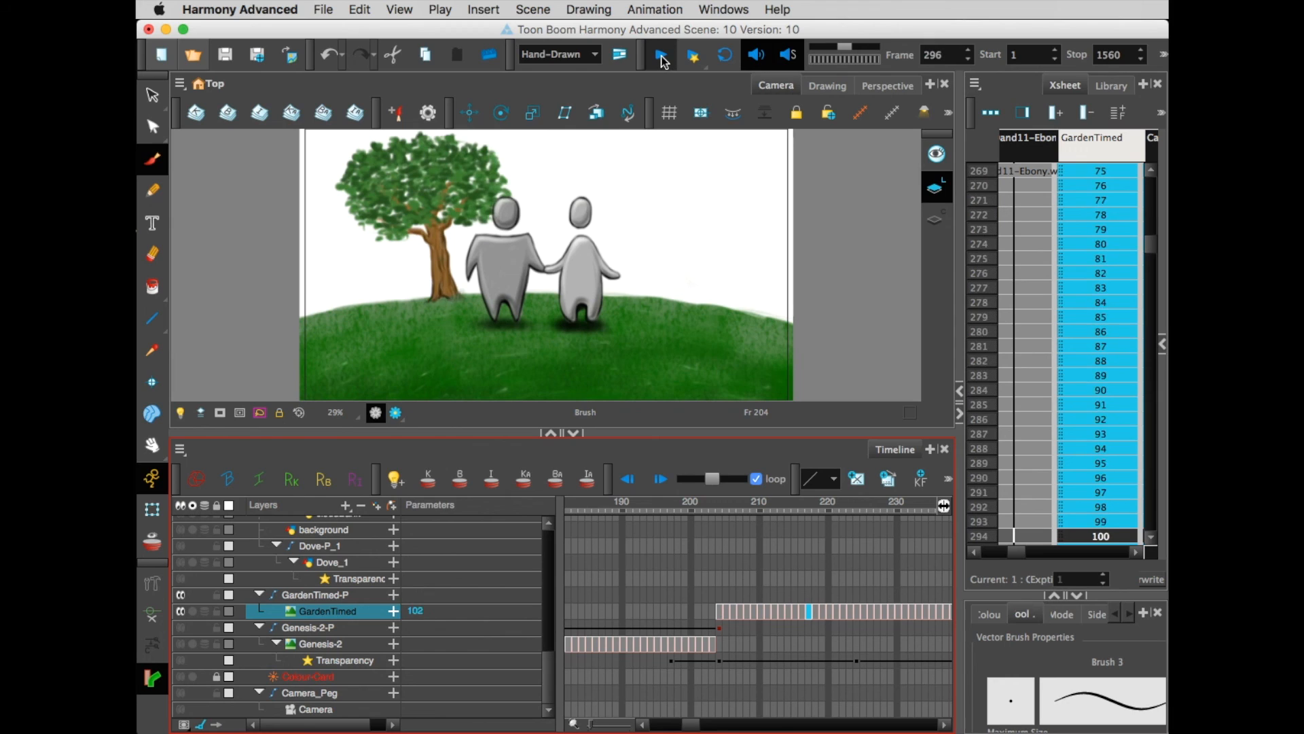
{"action": "left_click", "coordinate": [661, 55]}
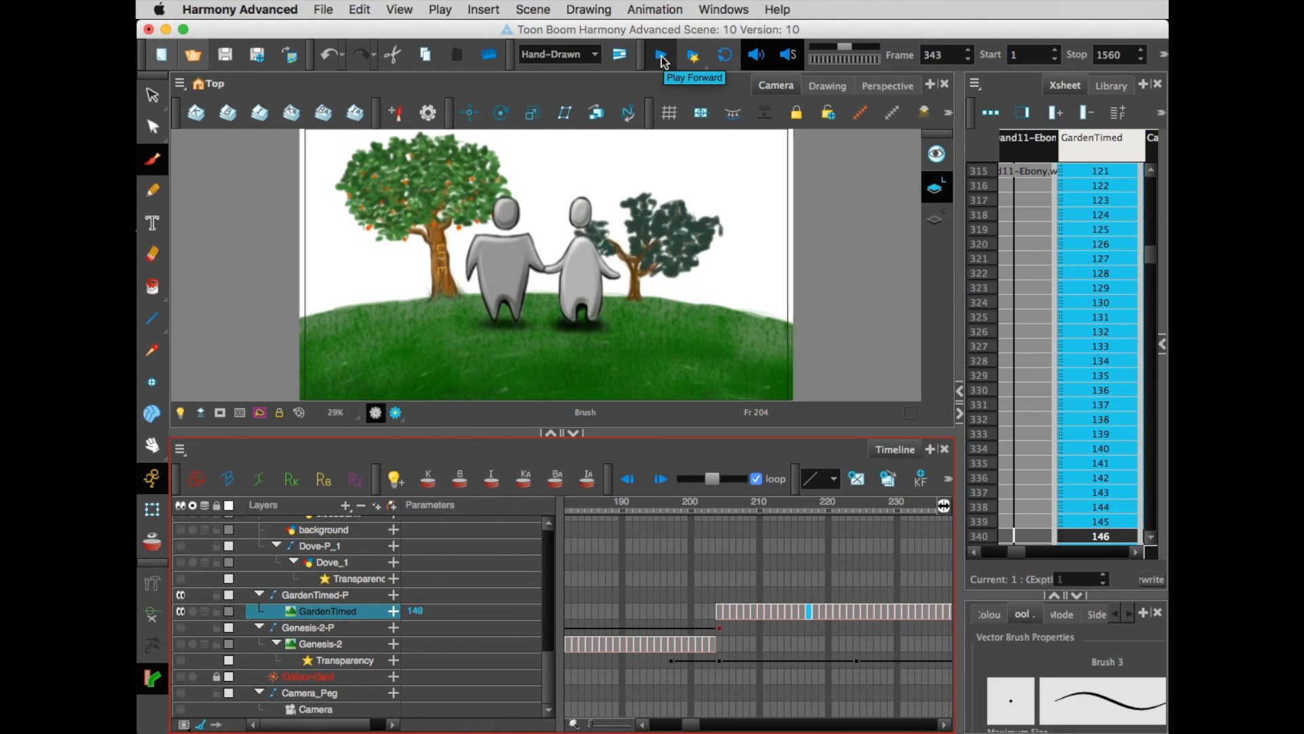
{"action": "left_click", "coordinate": [660, 55]}
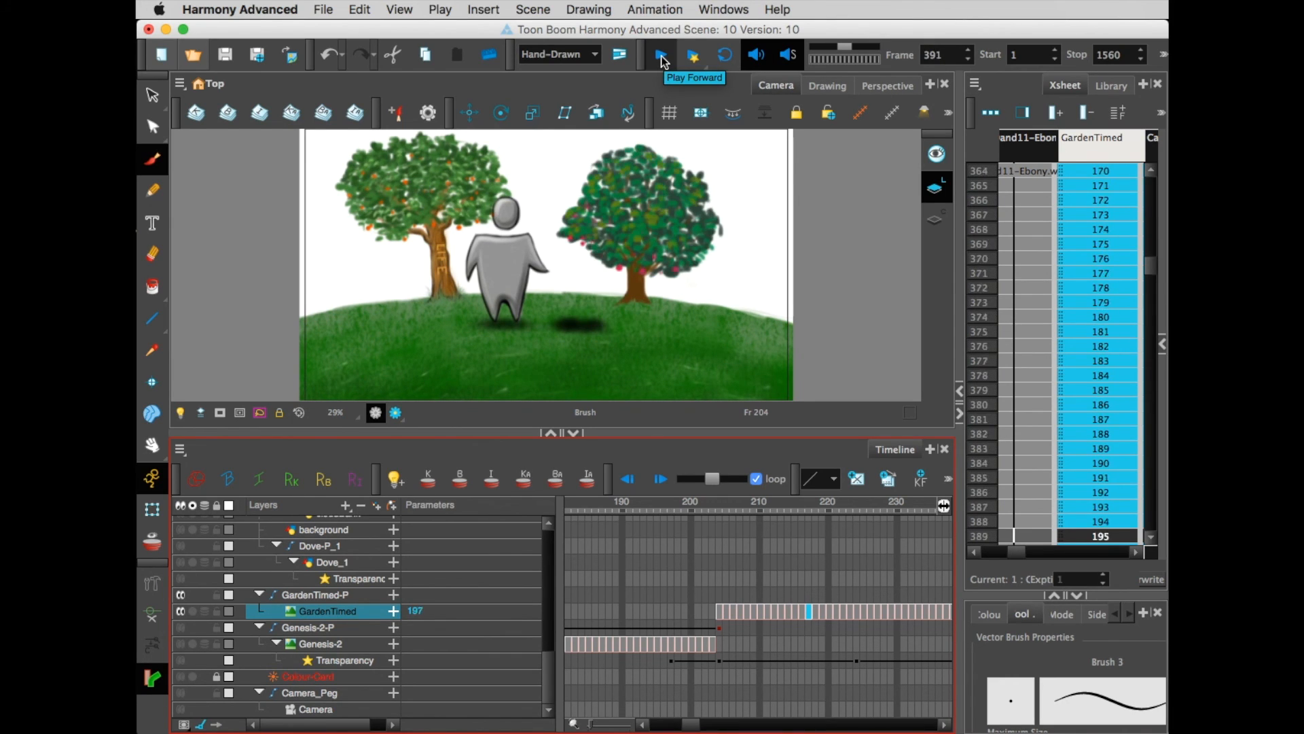
{"action": "left_click", "coordinate": [661, 55]}
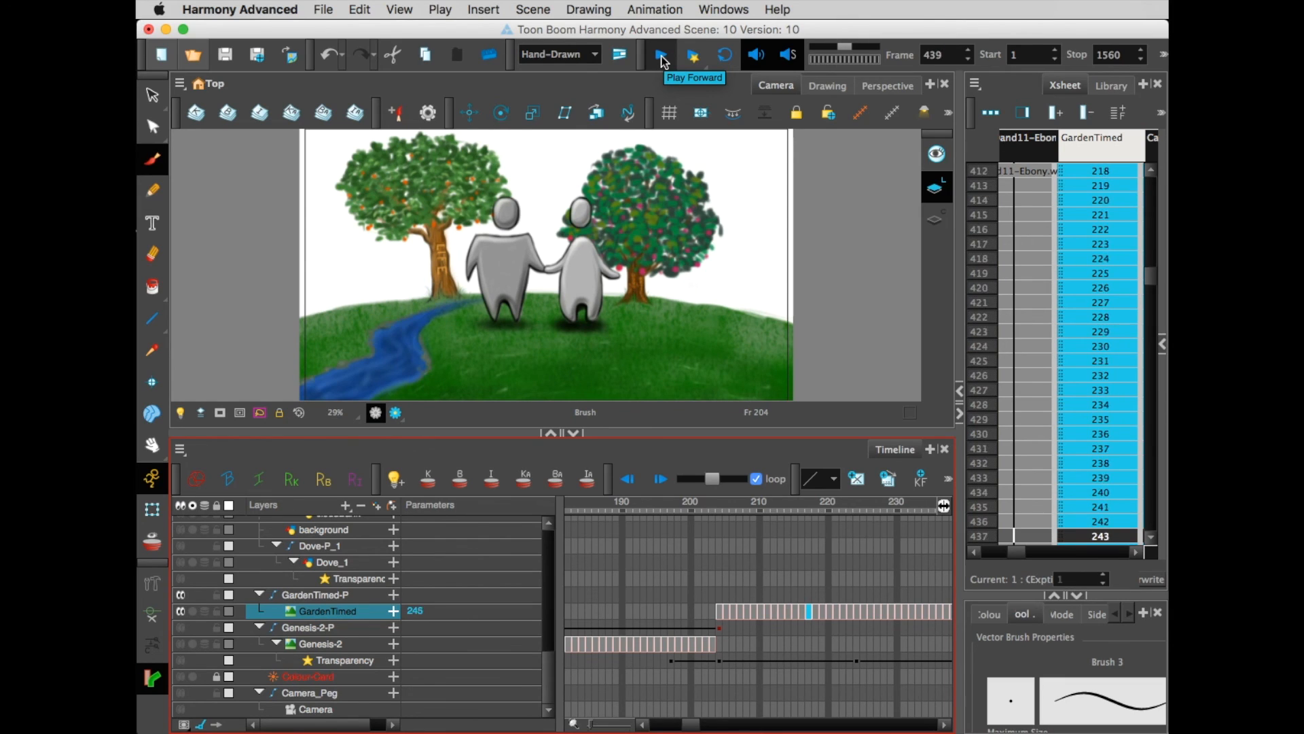
{"action": "left_click", "coordinate": [661, 55]}
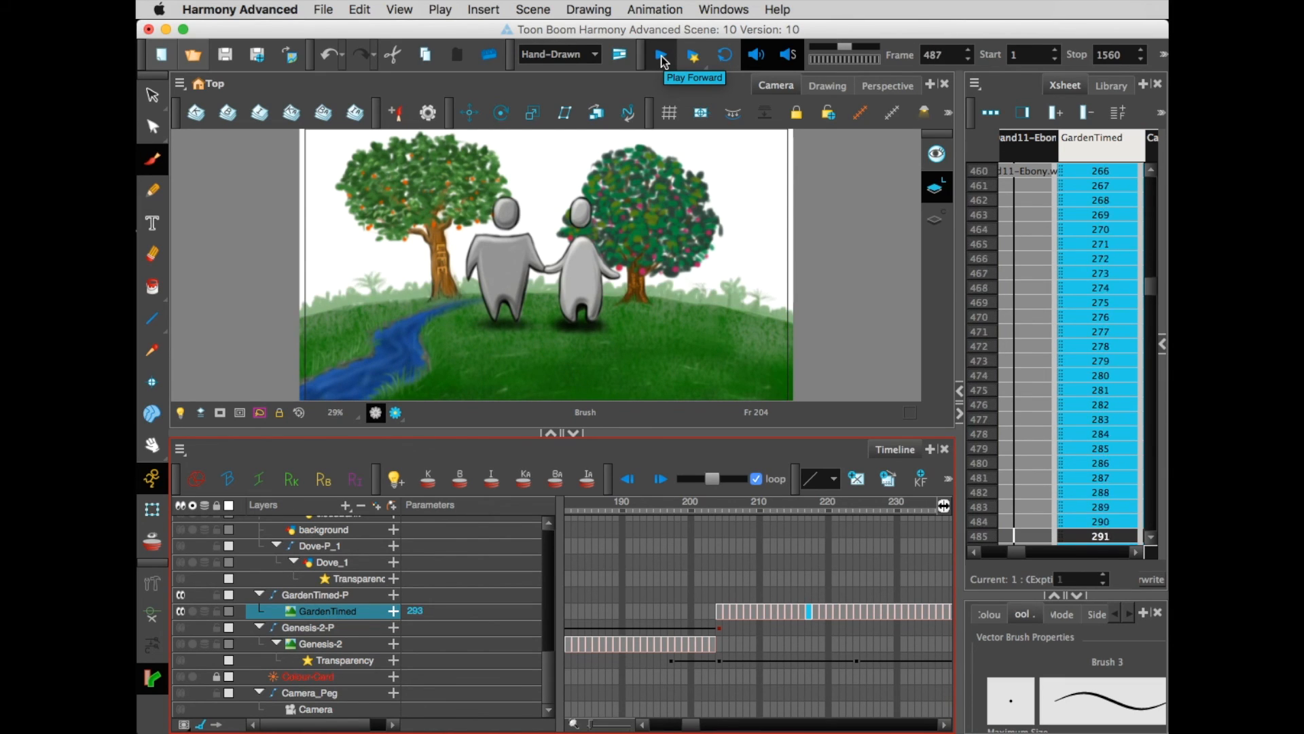
{"action": "left_click", "coordinate": [660, 55]}
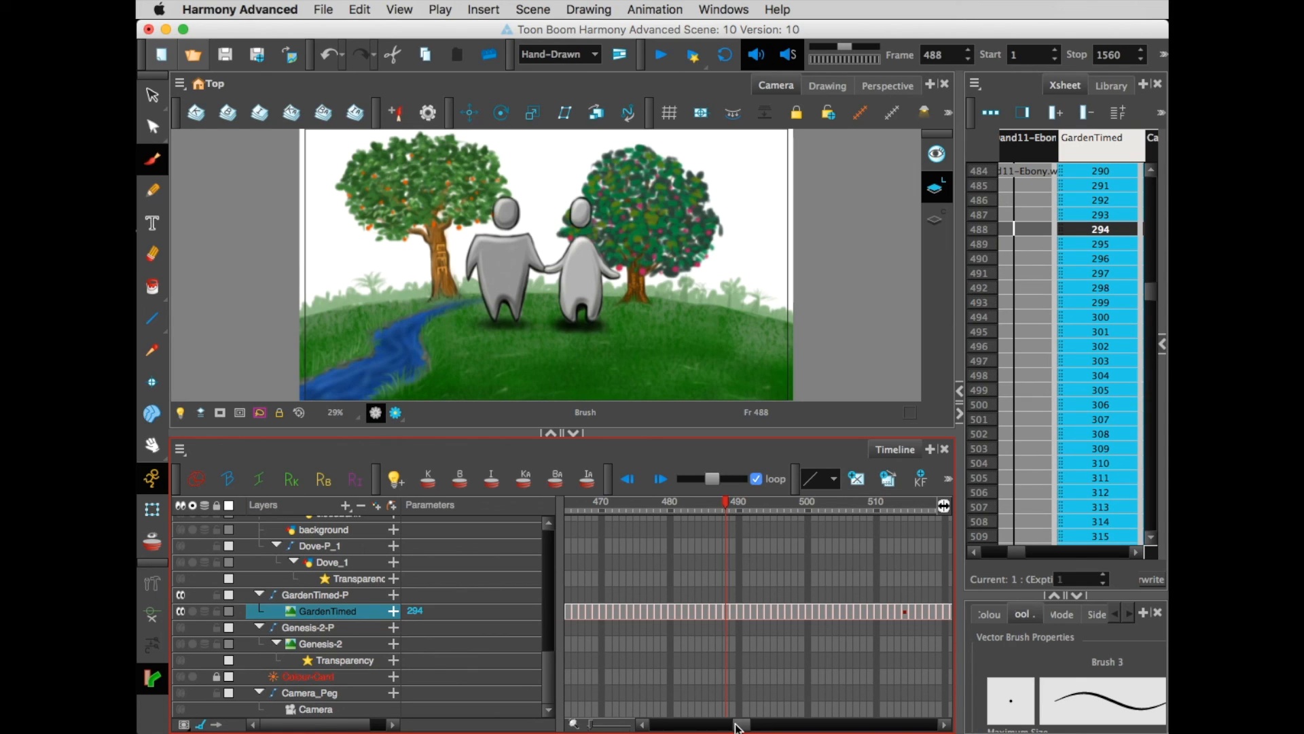
Click in the Timeline panel among the character layers
{"action": "left_click", "coordinate": [729, 501]}
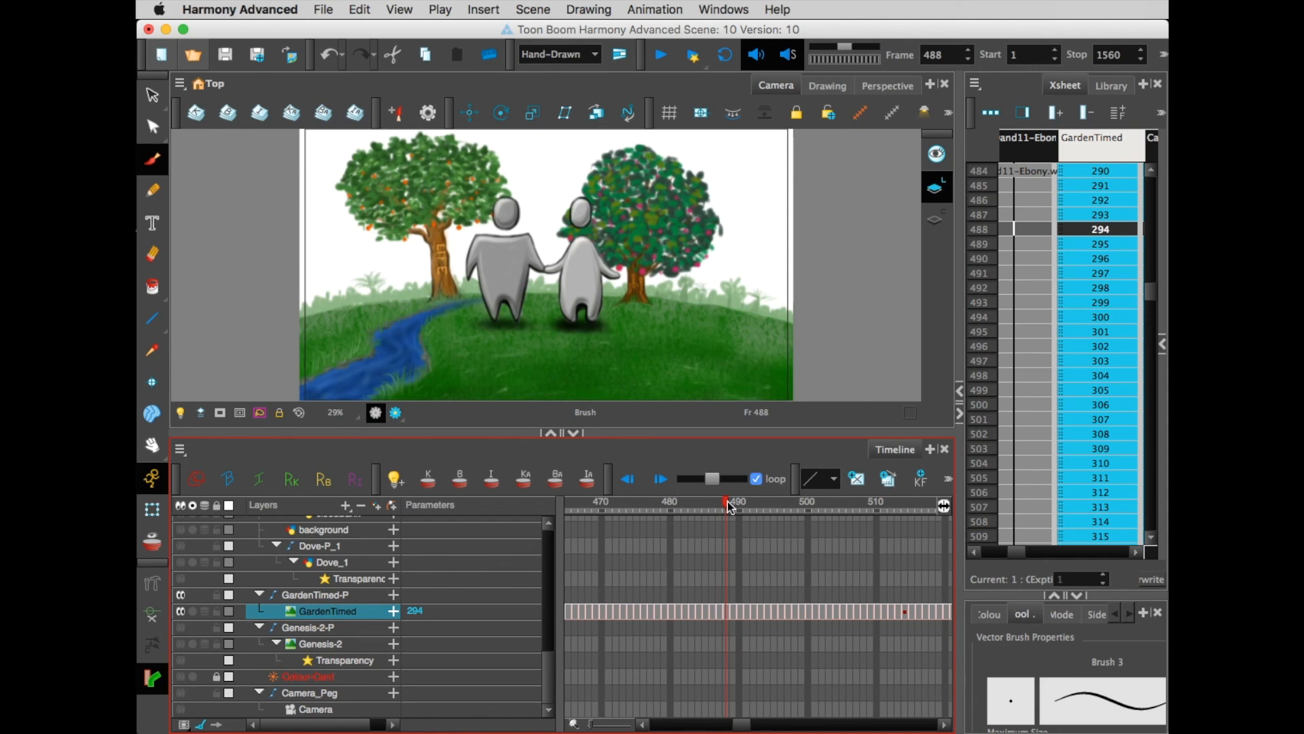
{"action": "mouse_move", "coordinate": [674, 506]}
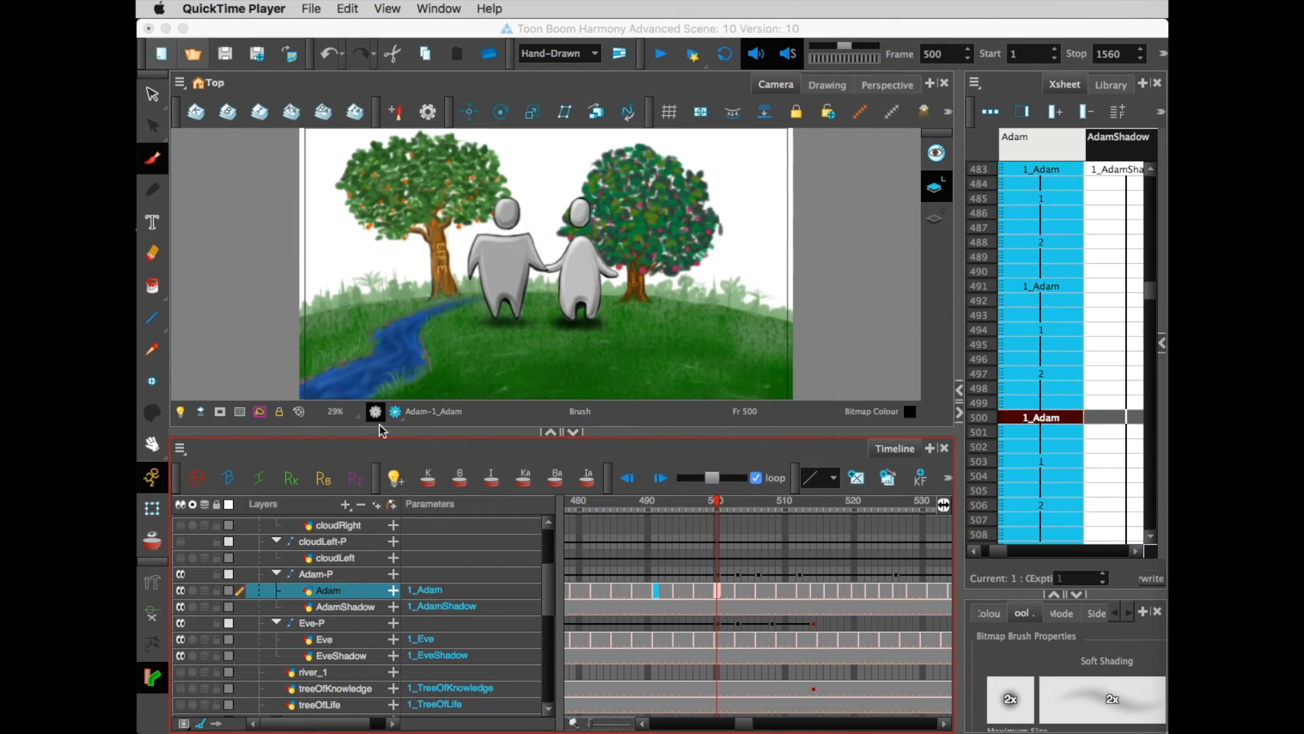
{"action": "mouse_move", "coordinate": [507, 477]}
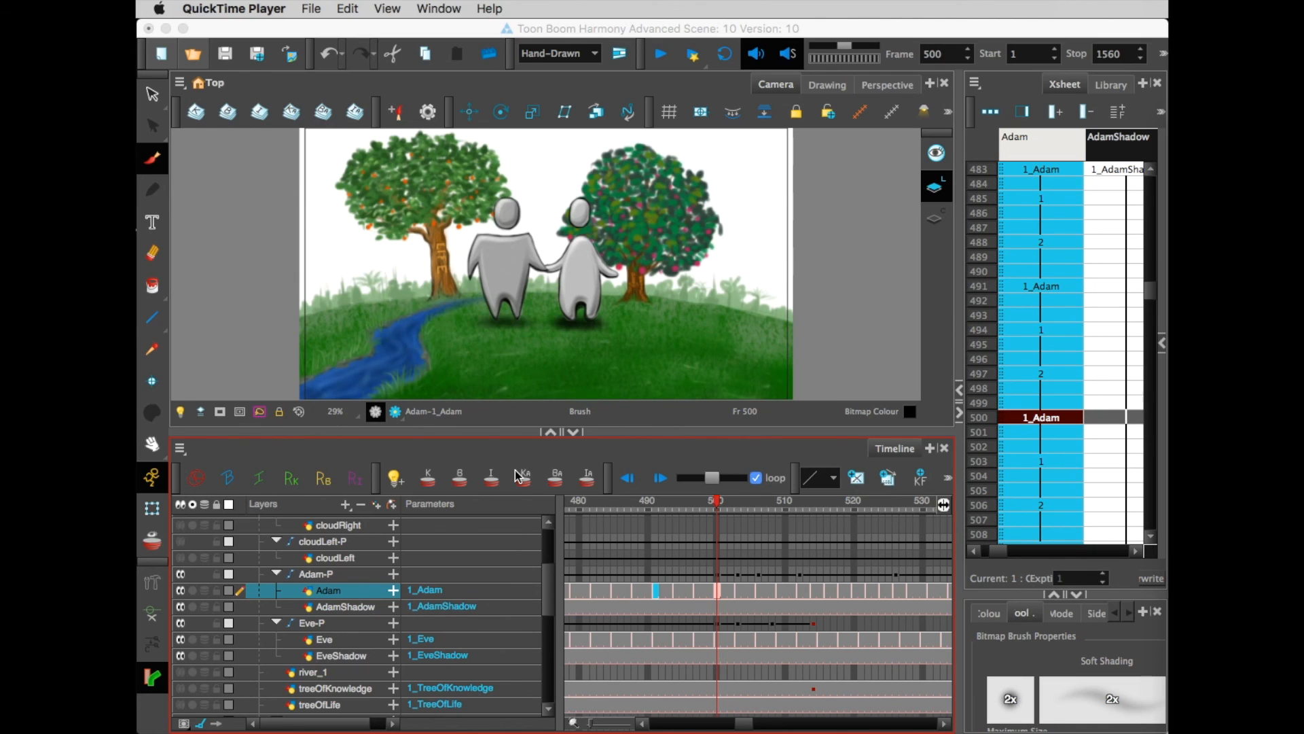
{"action": "mouse_move", "coordinate": [307, 29]}
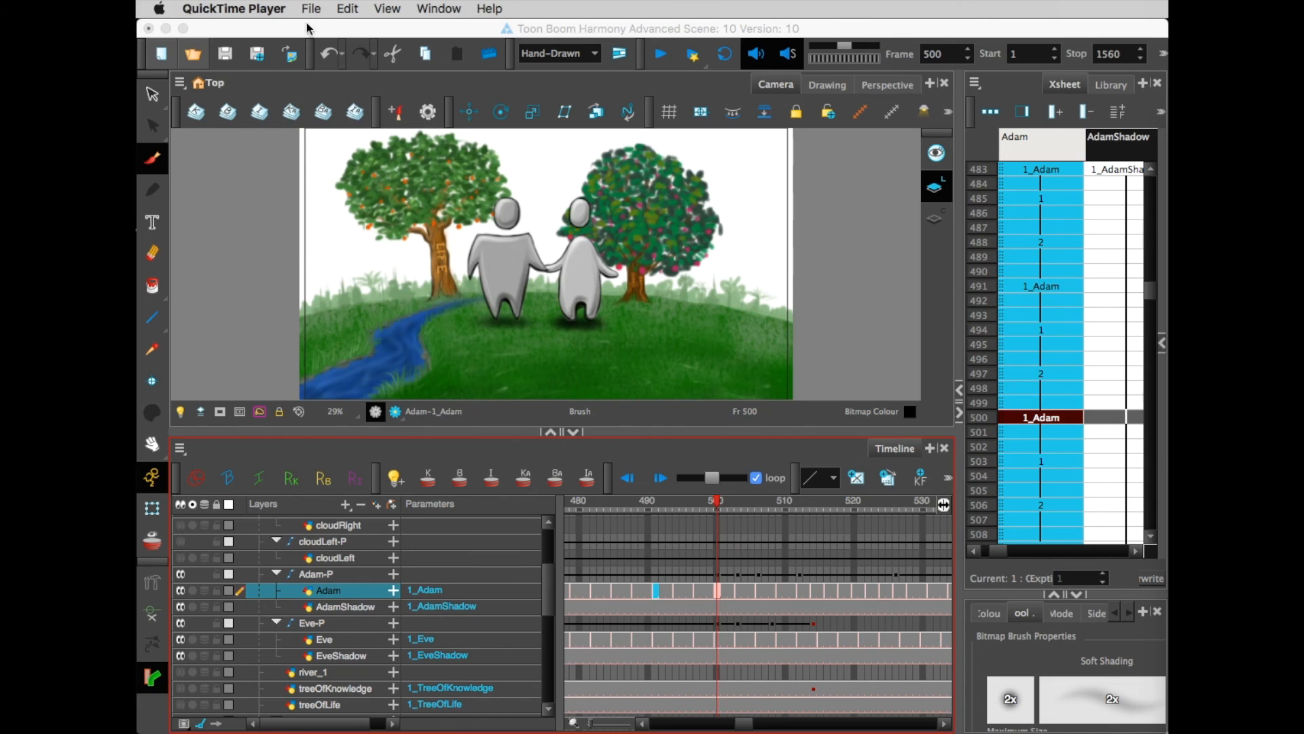
Import Images, browsing to Garden.psd with a single layer named Garden
{"action": "left_click", "coordinate": [323, 9]}
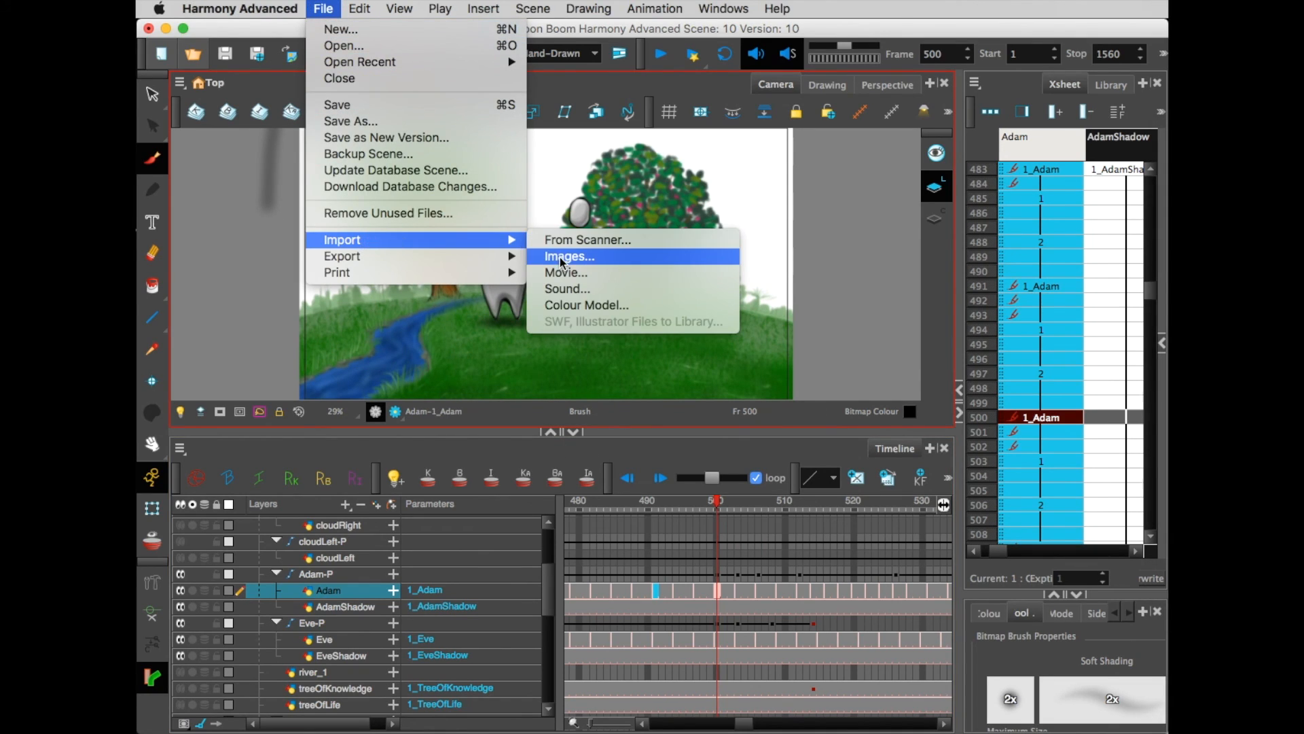
{"action": "left_click", "coordinate": [568, 255]}
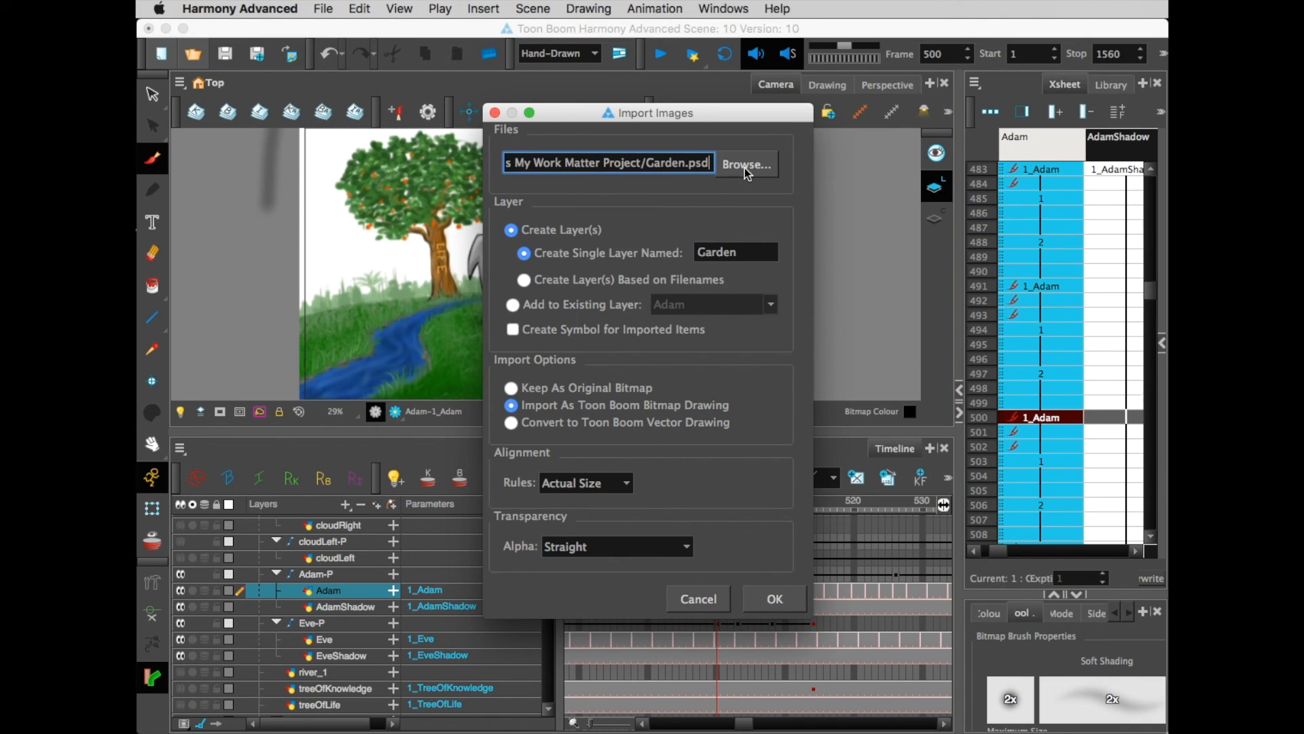
{"action": "left_click", "coordinate": [745, 163]}
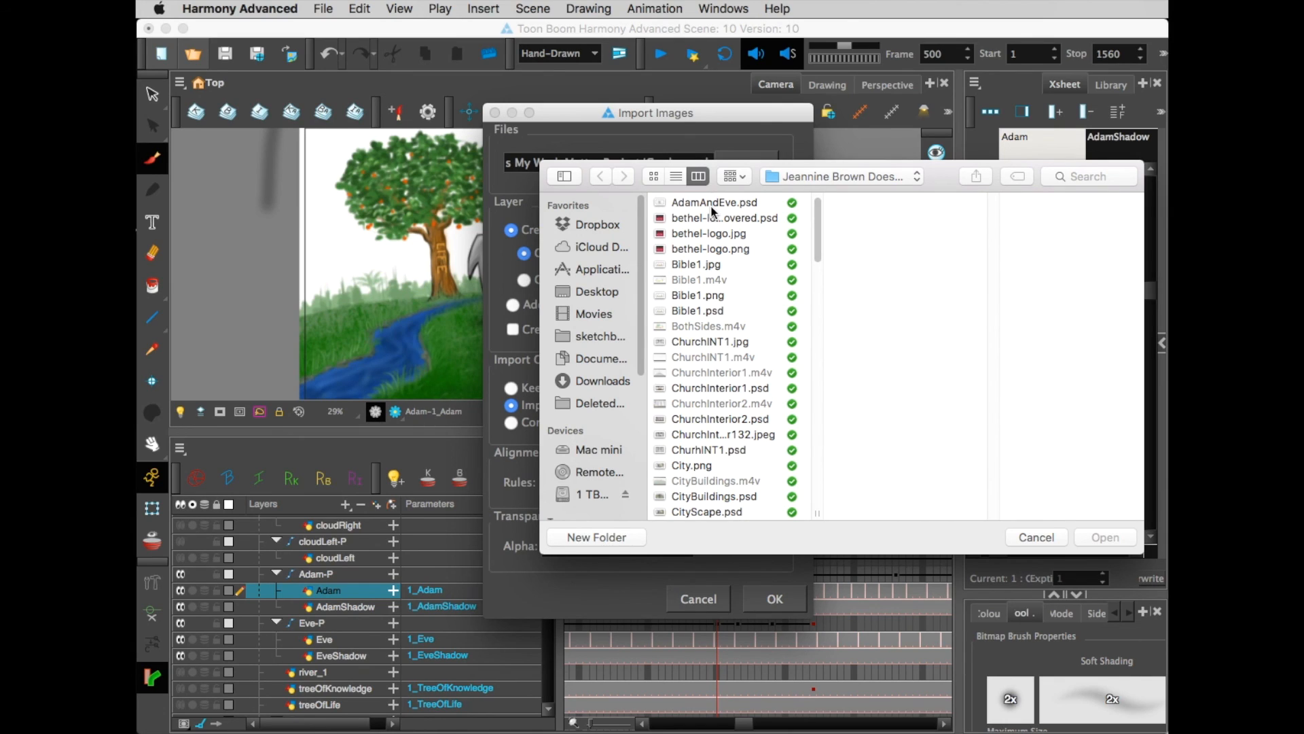
{"action": "mouse_move", "coordinate": [930, 460]}
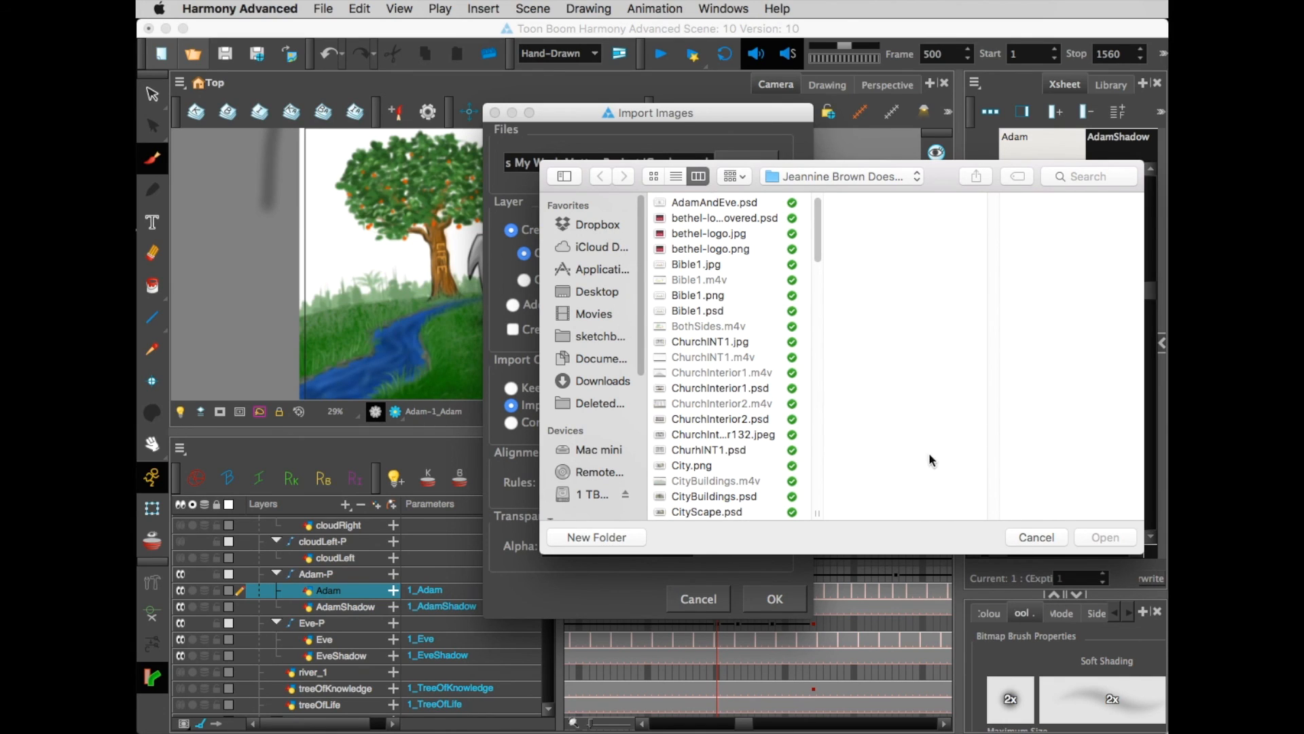
{"action": "left_click", "coordinate": [1105, 536]}
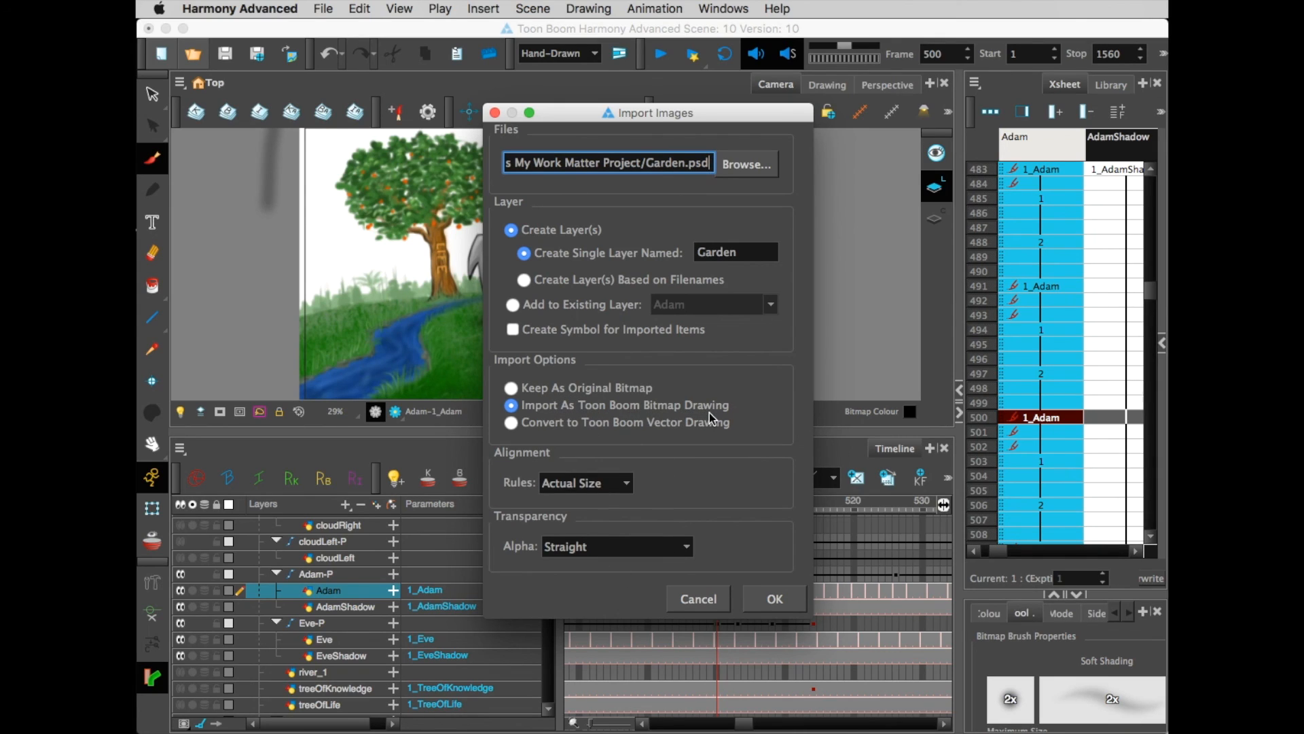
{"action": "mouse_move", "coordinate": [600, 513]}
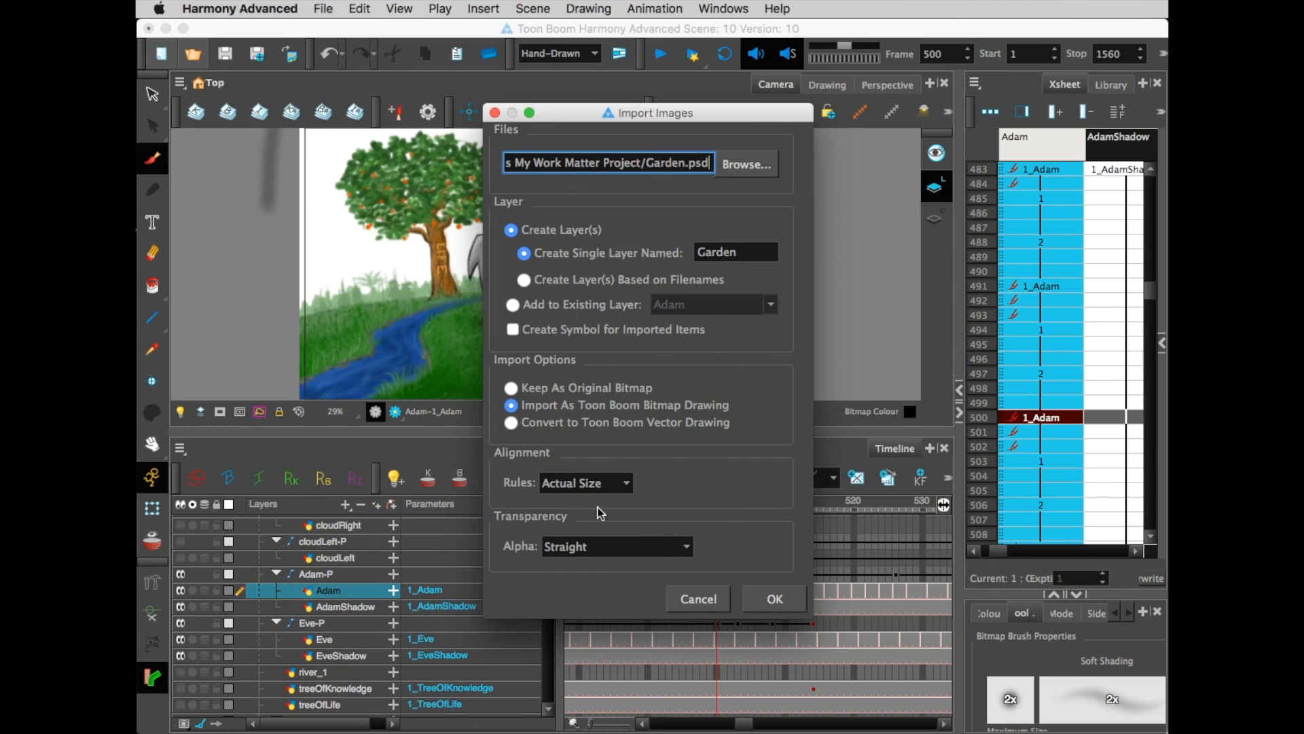
{"action": "mouse_move", "coordinate": [777, 591]}
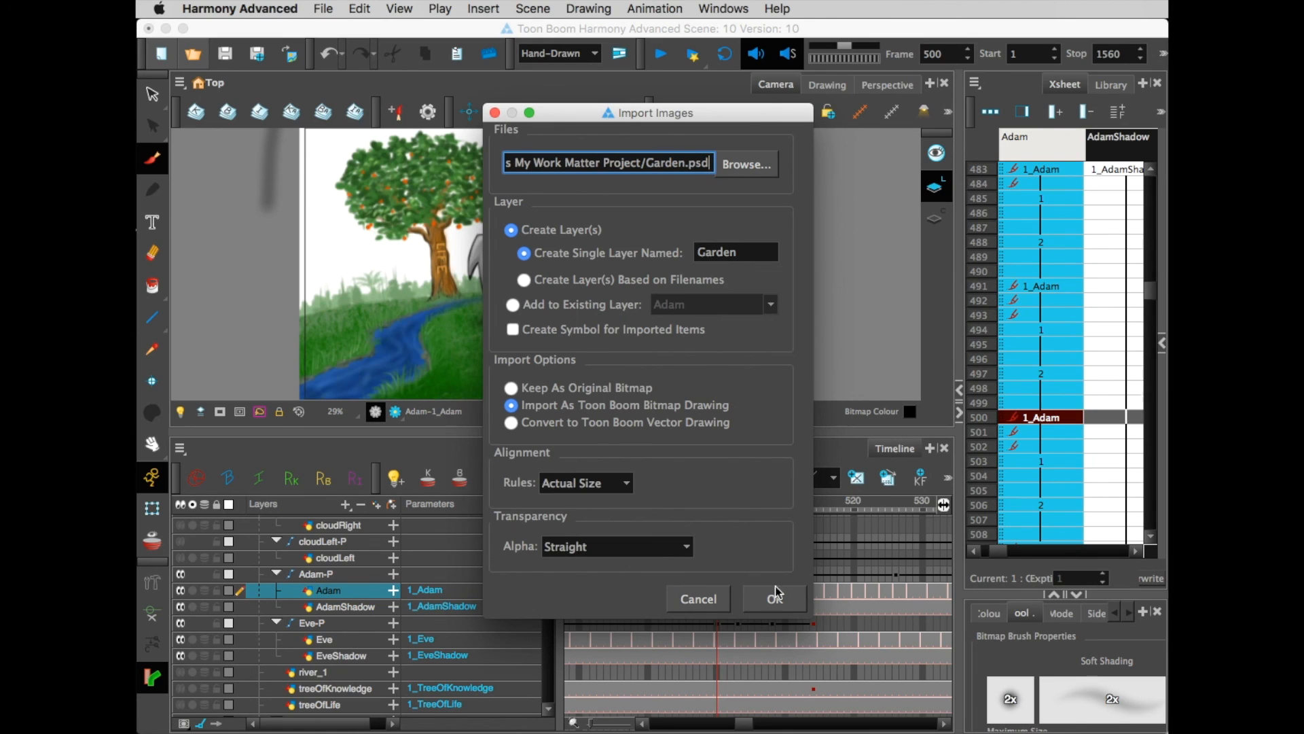
Confirm the Garden.psd import, accepting Separated Layers in the multilayer settings
{"action": "left_click", "coordinate": [773, 597]}
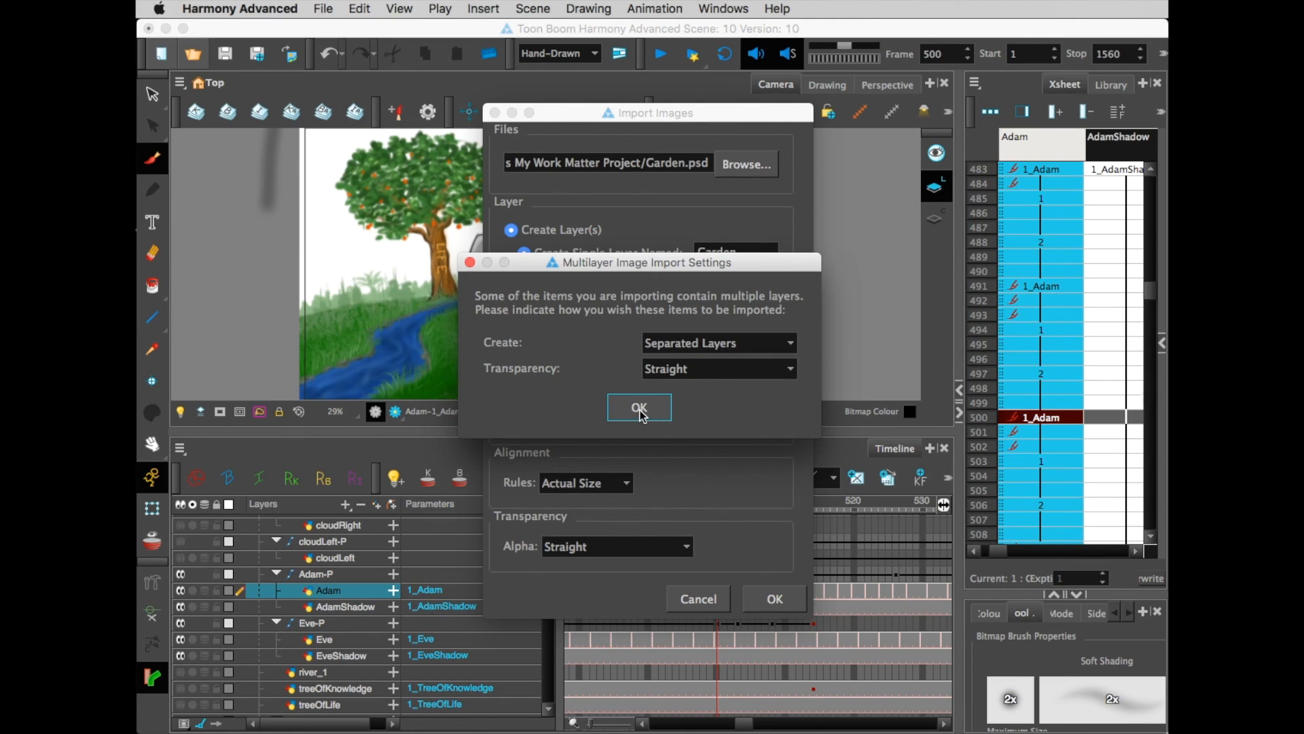
{"action": "left_click", "coordinate": [639, 407]}
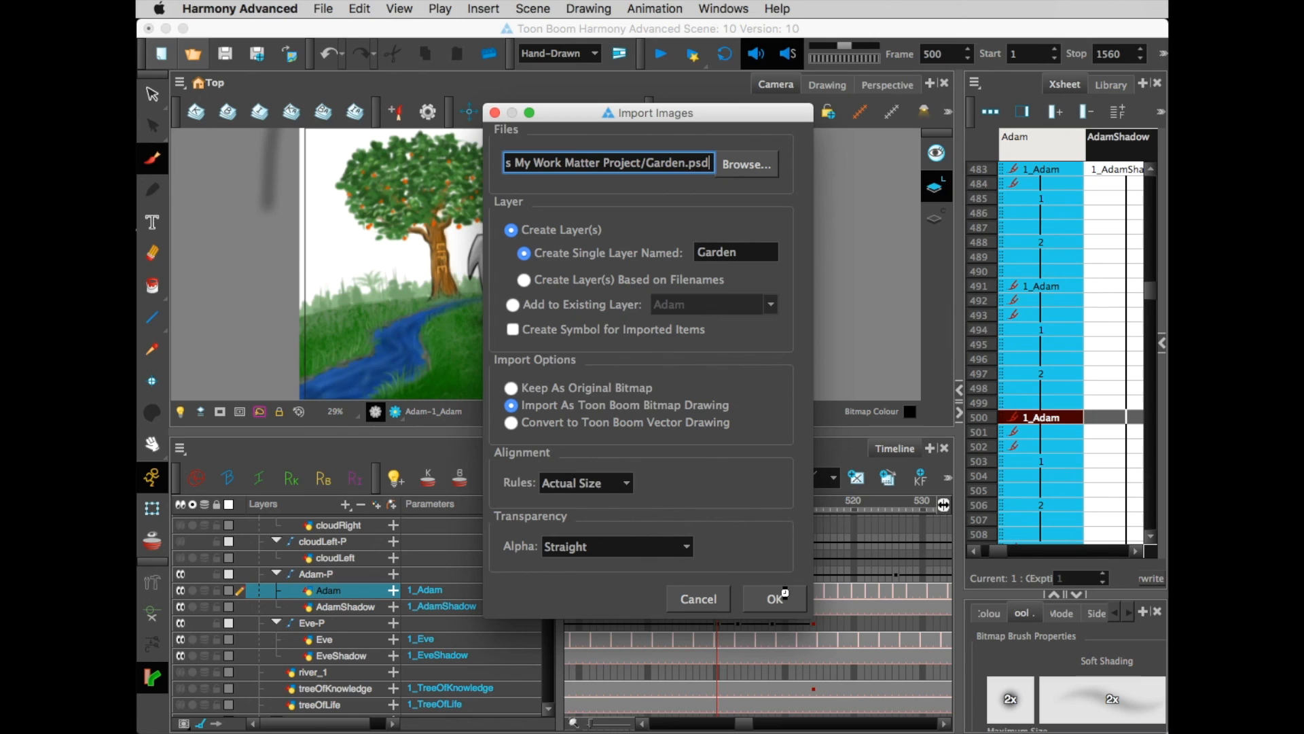
{"action": "left_click", "coordinate": [773, 598]}
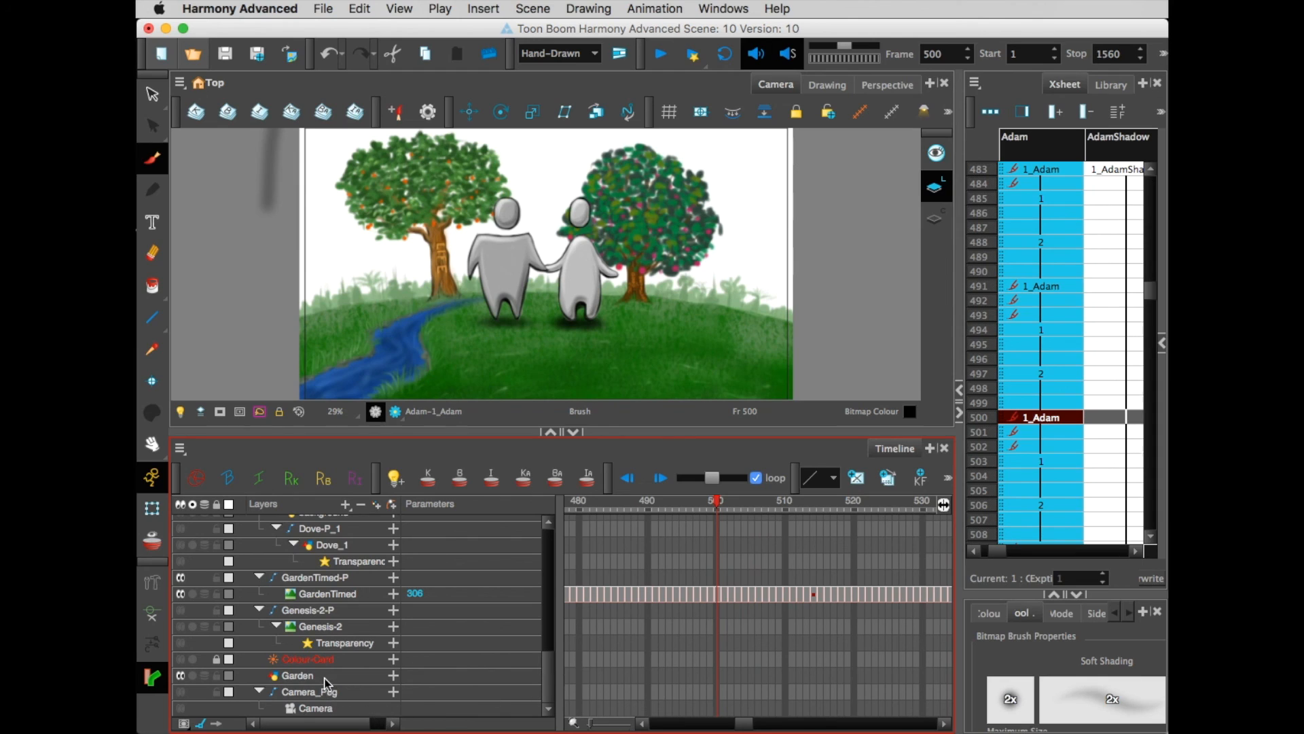
{"action": "left_click", "coordinate": [296, 675]}
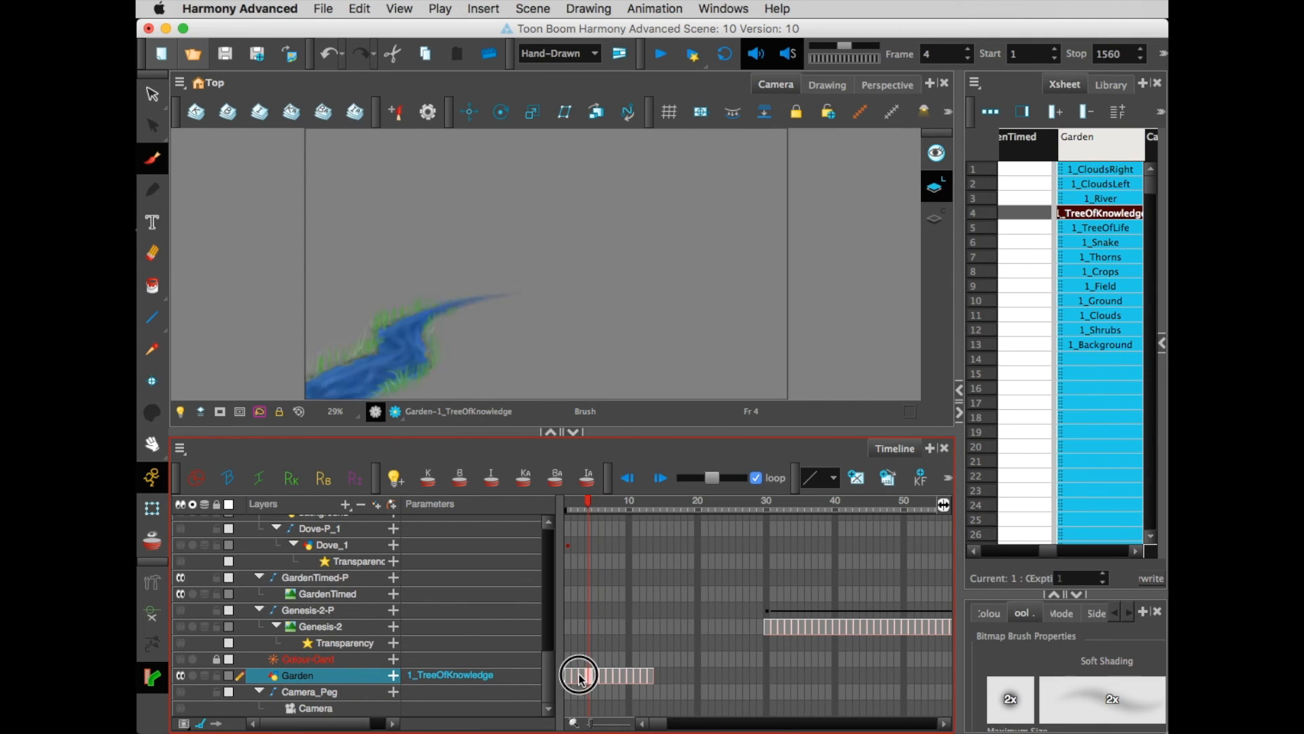
{"action": "left_click", "coordinate": [1100, 169]}
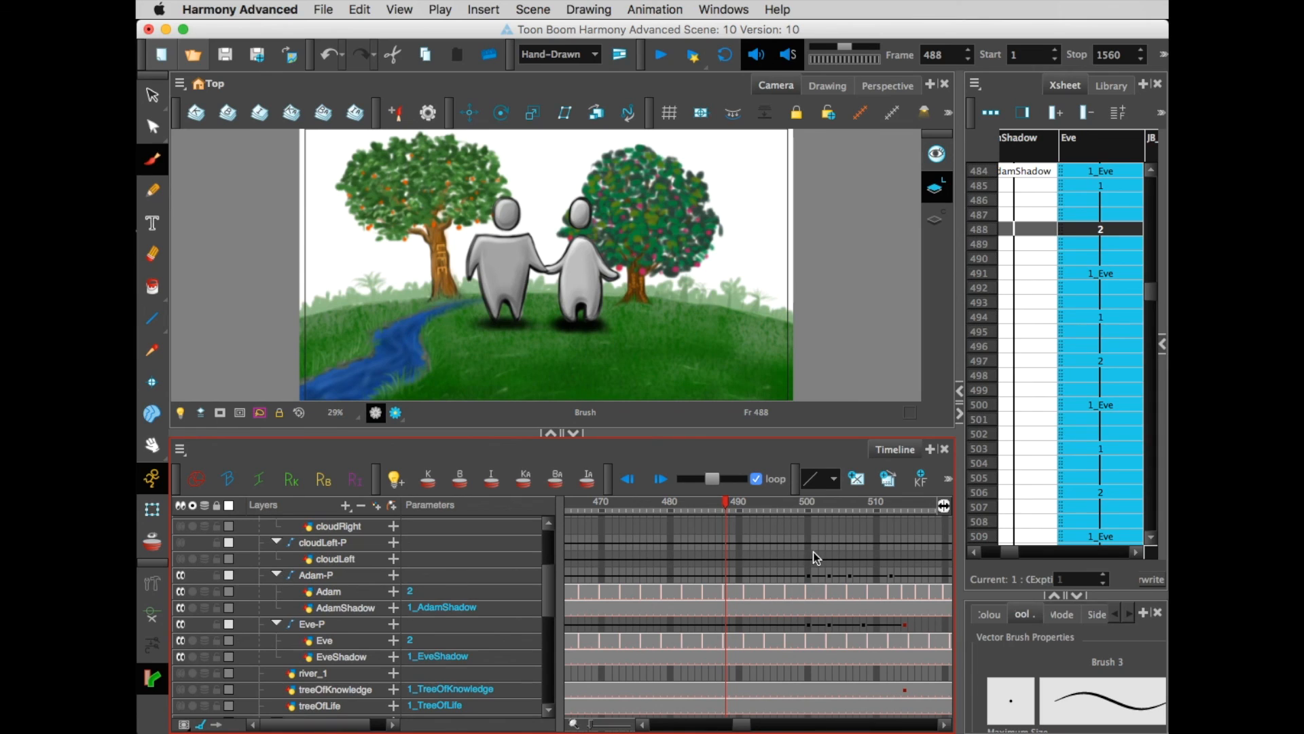
{"action": "left_click", "coordinate": [327, 592]}
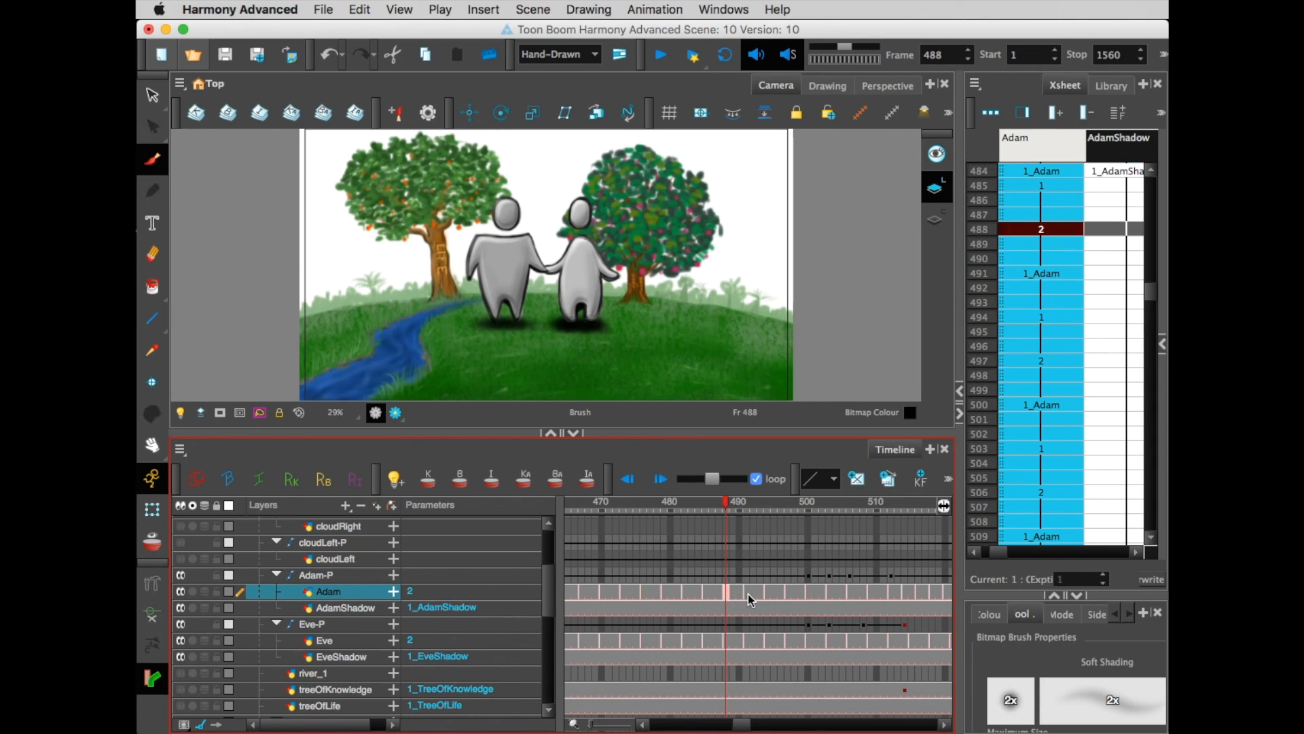